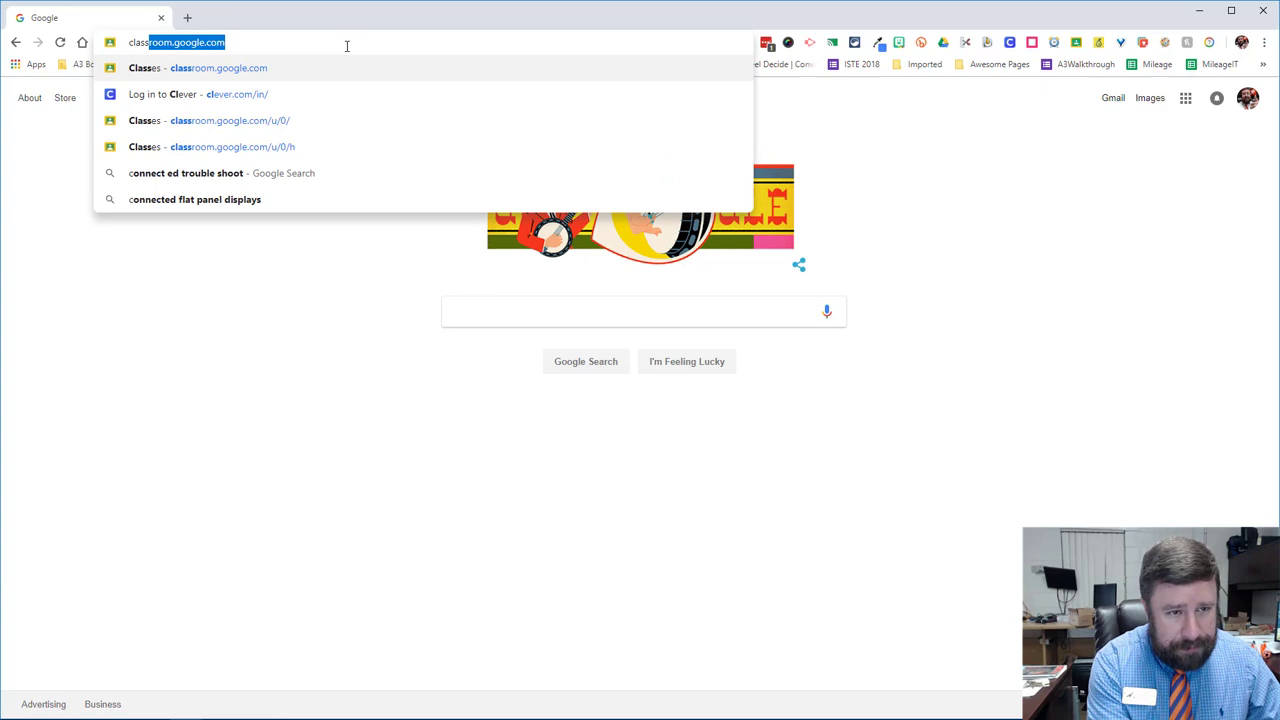
Step: Go to the Classroom home page listing all of the teacher's classes
{"action": "left_click", "coordinate": [230, 120]}
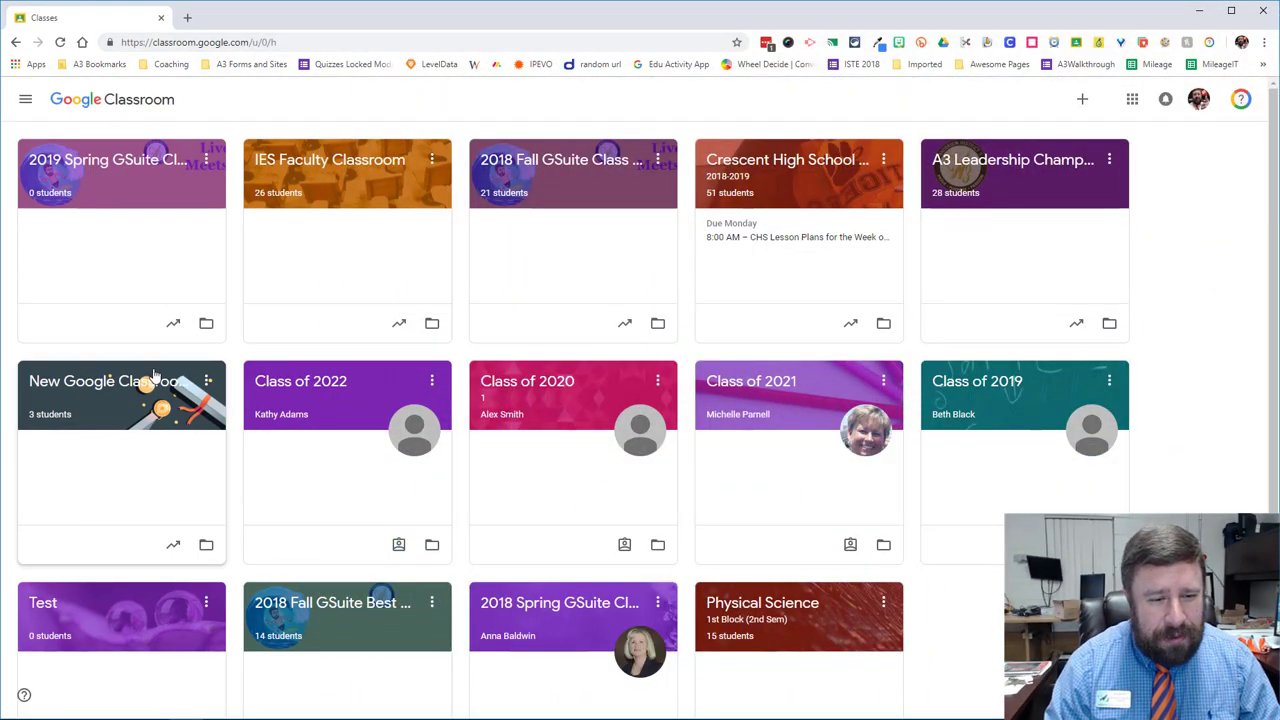
Step: Open the New Google Classroom Class card to reach its stream and class code
{"action": "left_click", "coordinate": [104, 380]}
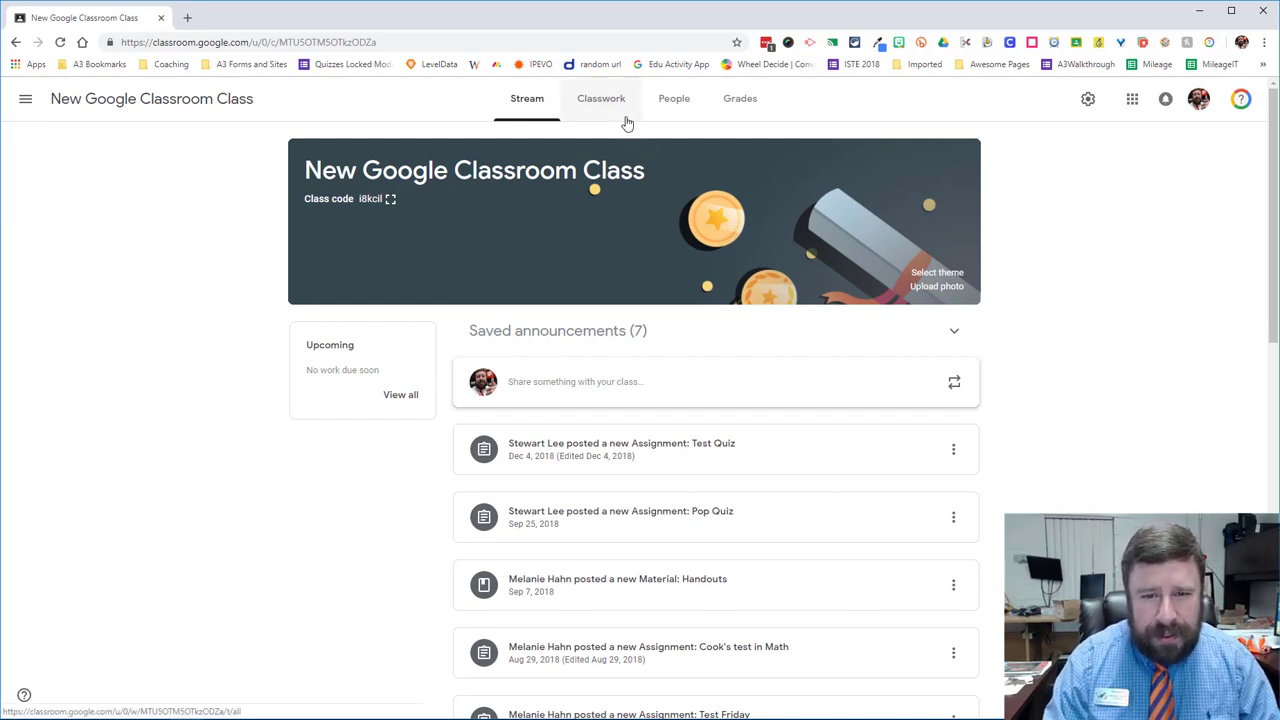
{"action": "mouse_move", "coordinate": [556, 324]}
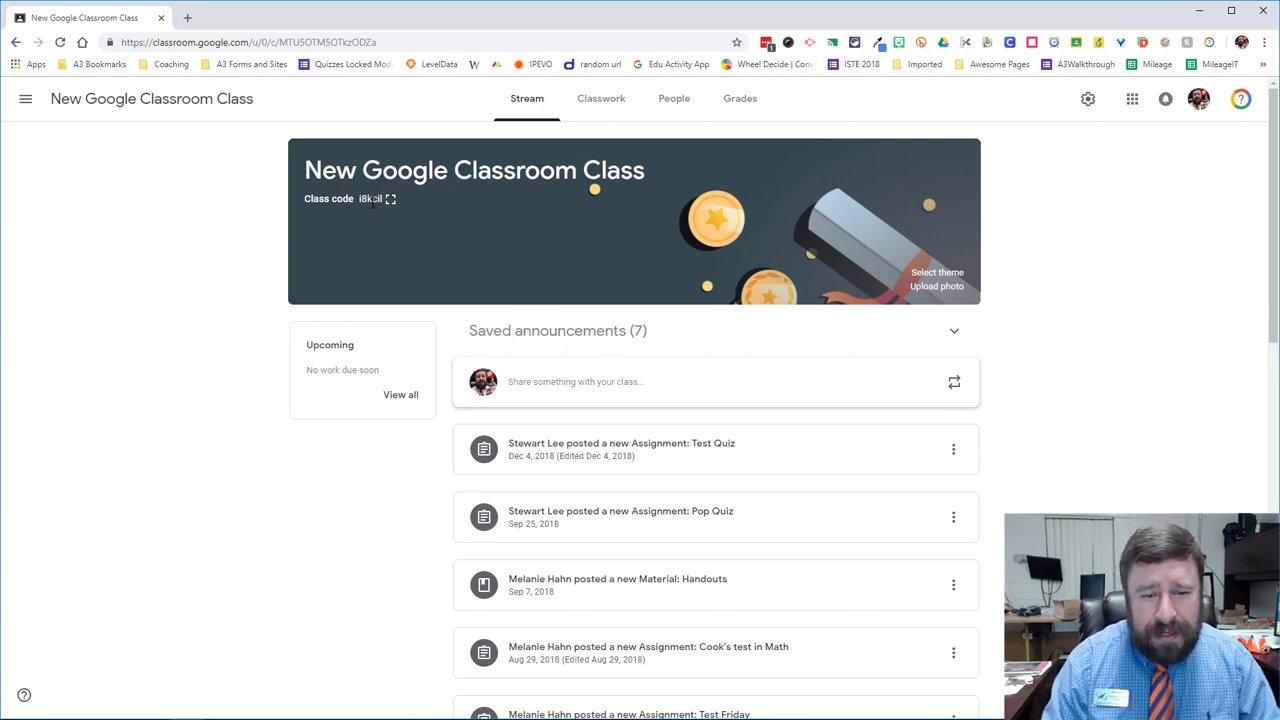
{"action": "left_click", "coordinate": [390, 200]}
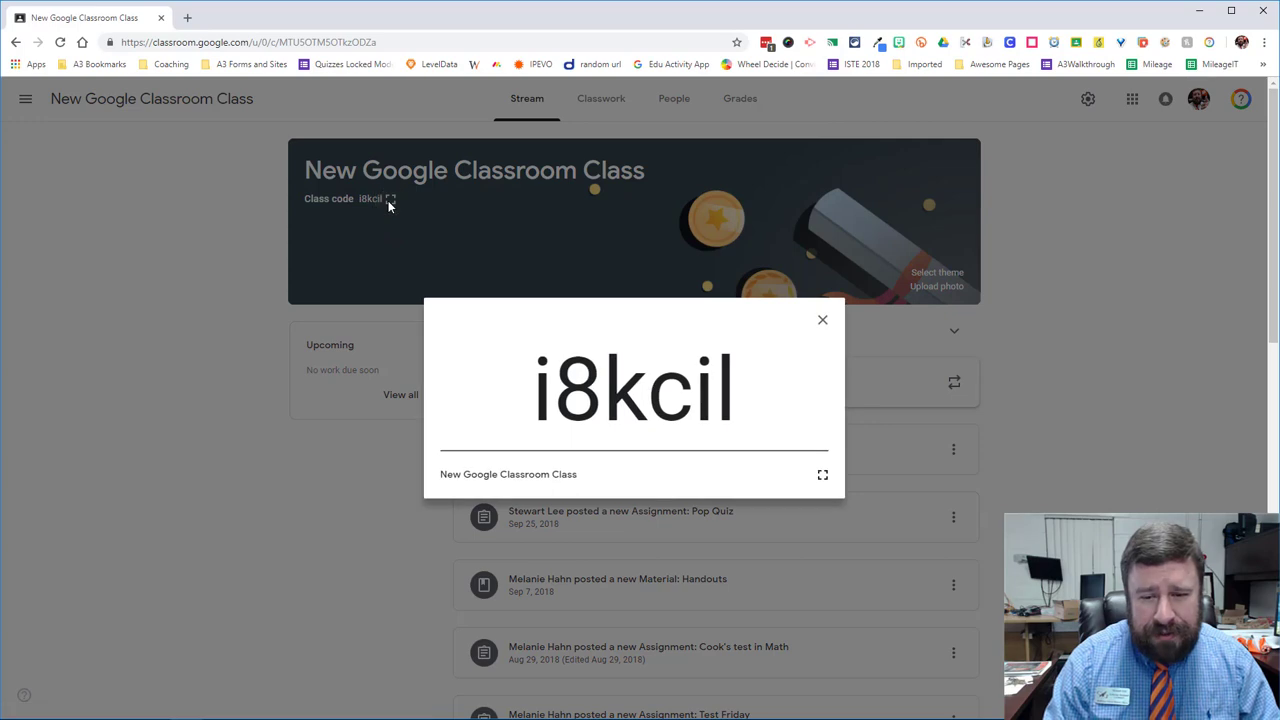
{"action": "mouse_move", "coordinate": [436, 204]}
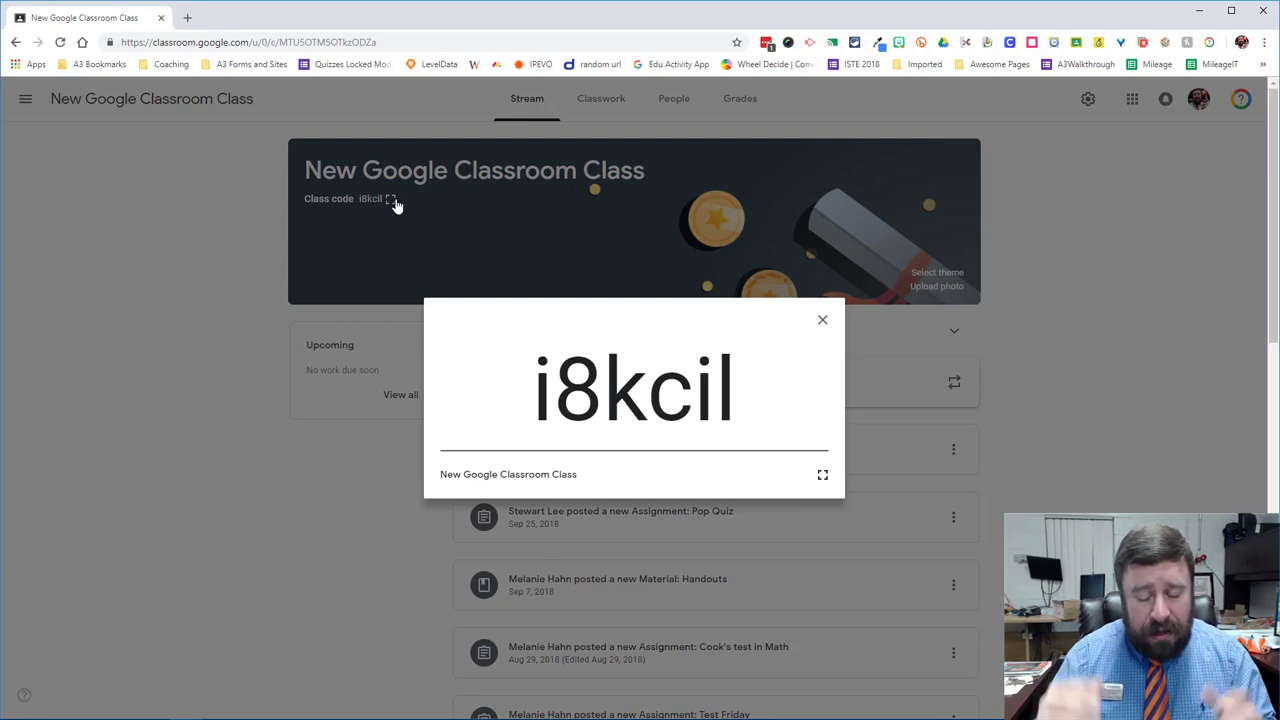
{"action": "mouse_move", "coordinate": [622, 292]}
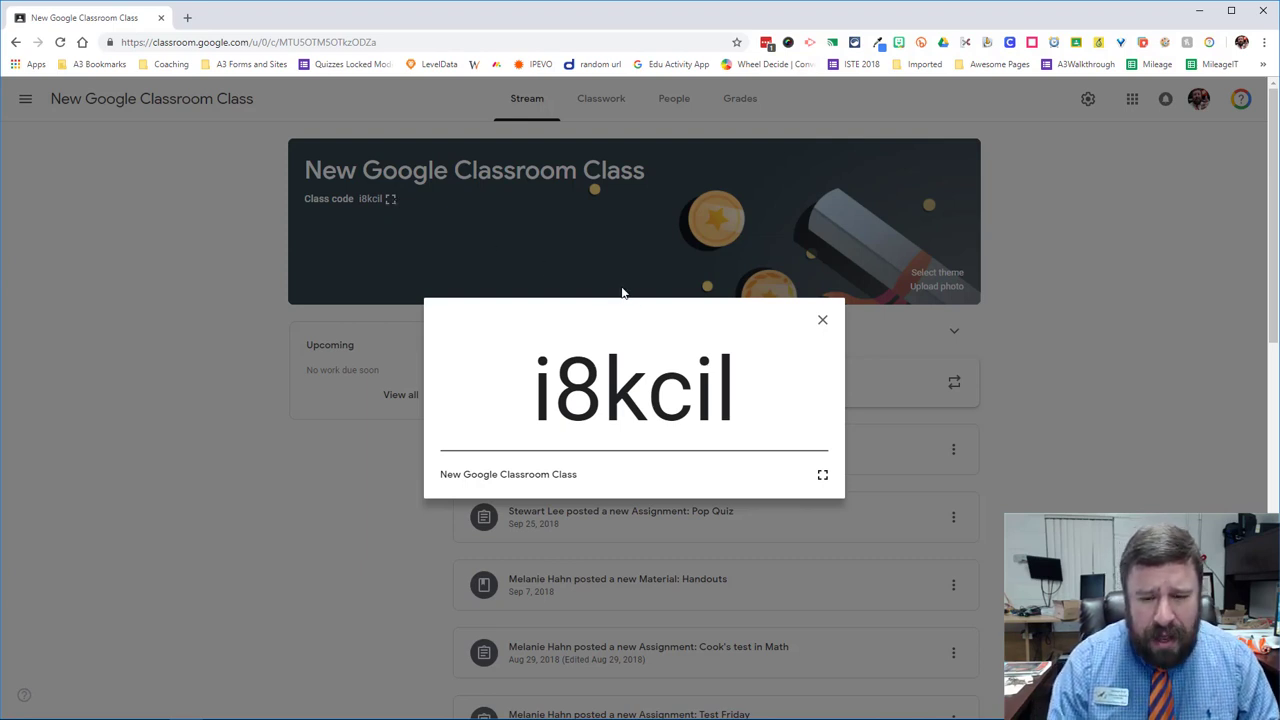
{"action": "mouse_move", "coordinate": [824, 322]}
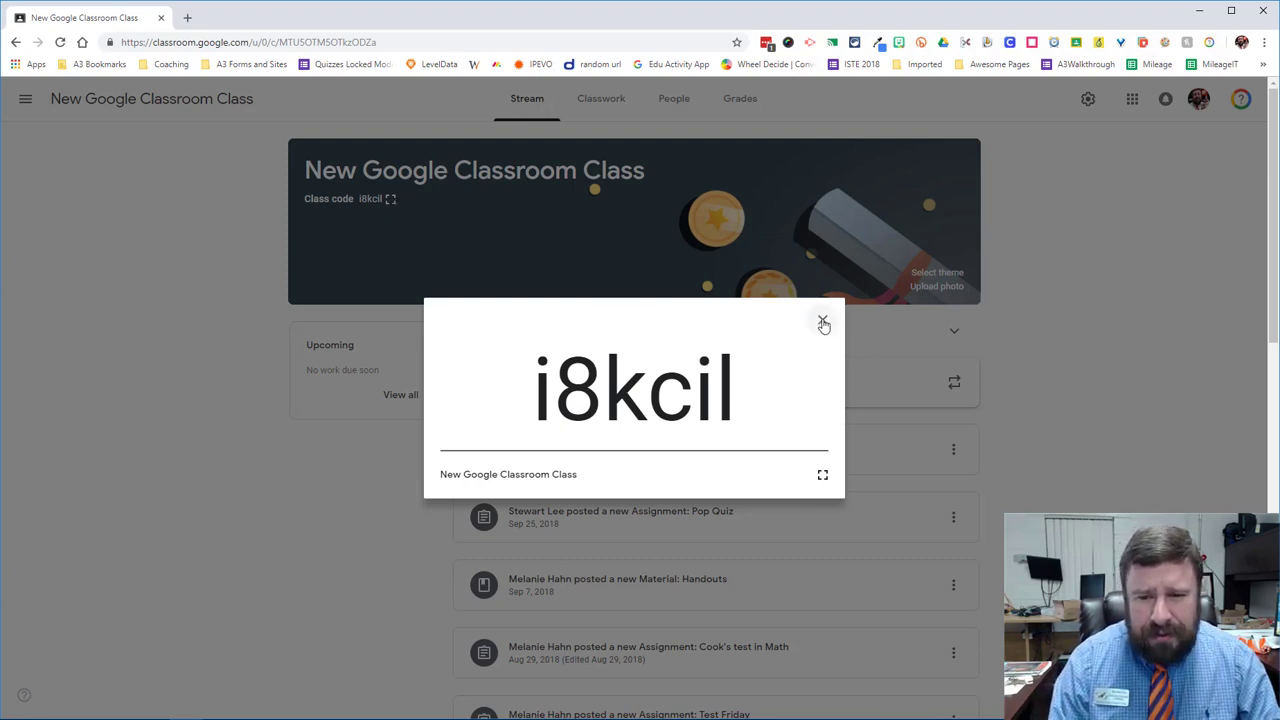
{"action": "left_click", "coordinate": [824, 324]}
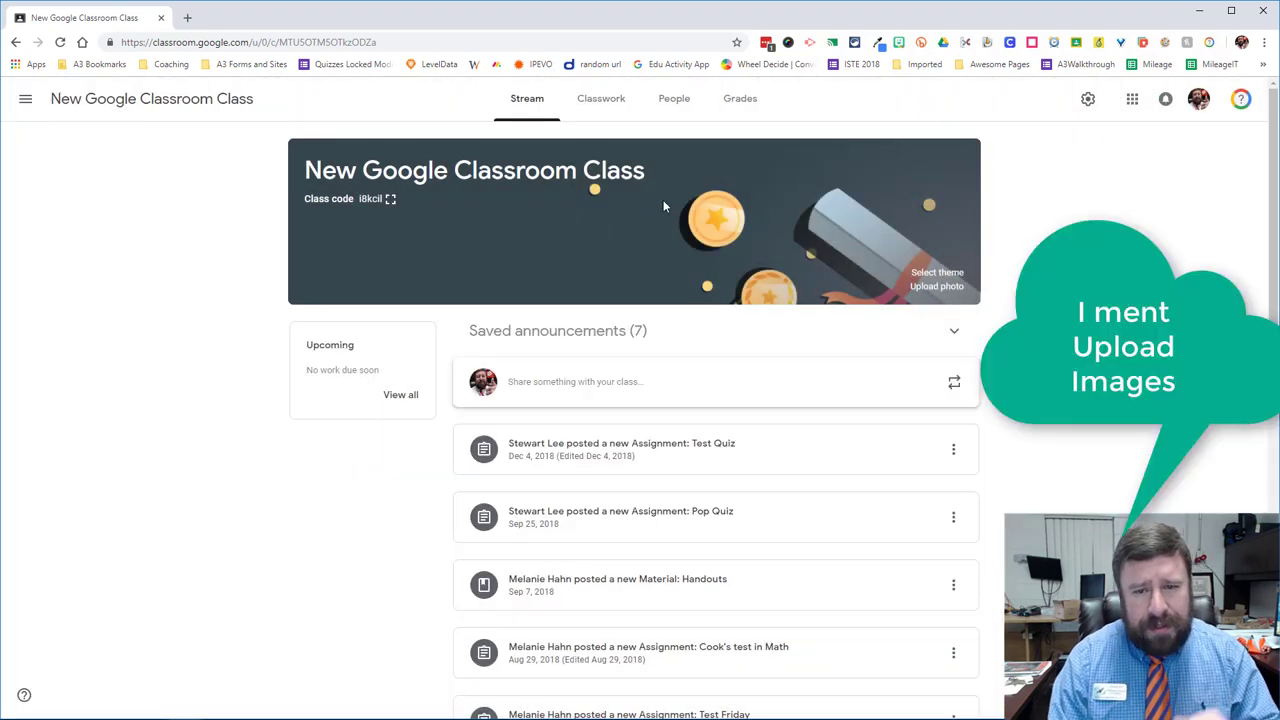
Step: Open the Classwork page and bring up the Unit 3 topic's action menu
{"action": "left_click", "coordinate": [600, 98]}
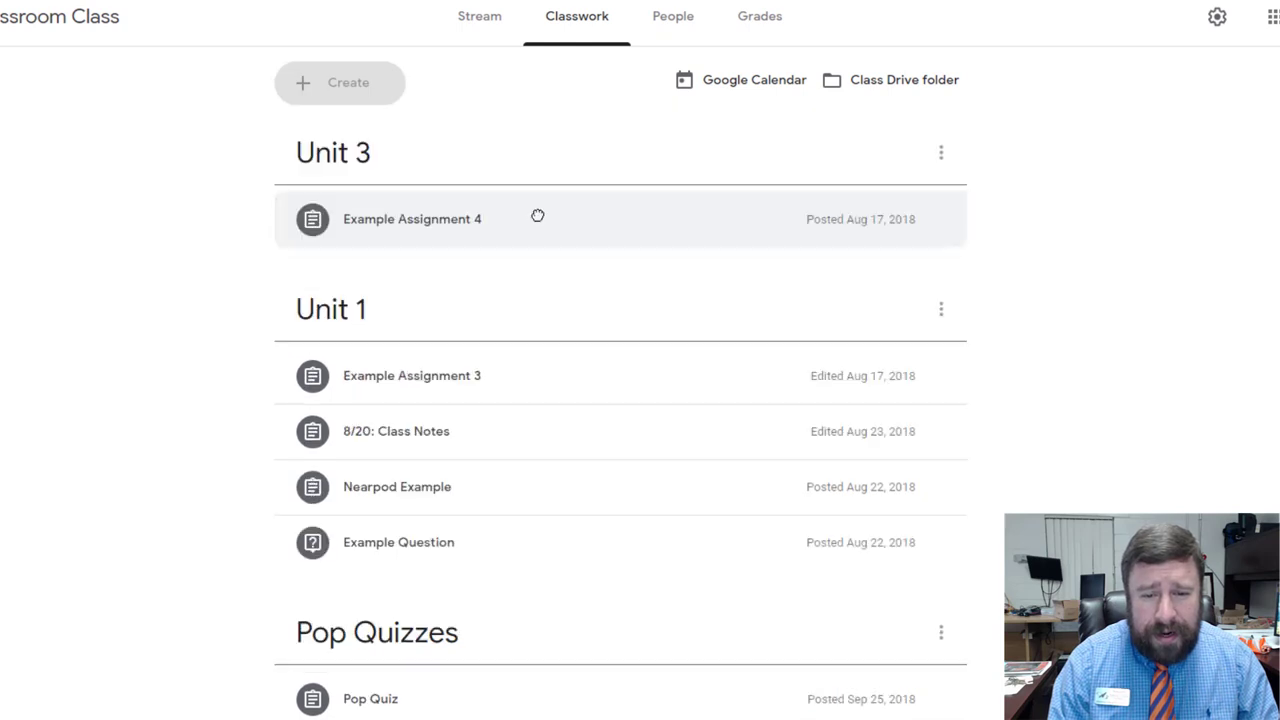
{"action": "left_click", "coordinate": [940, 152]}
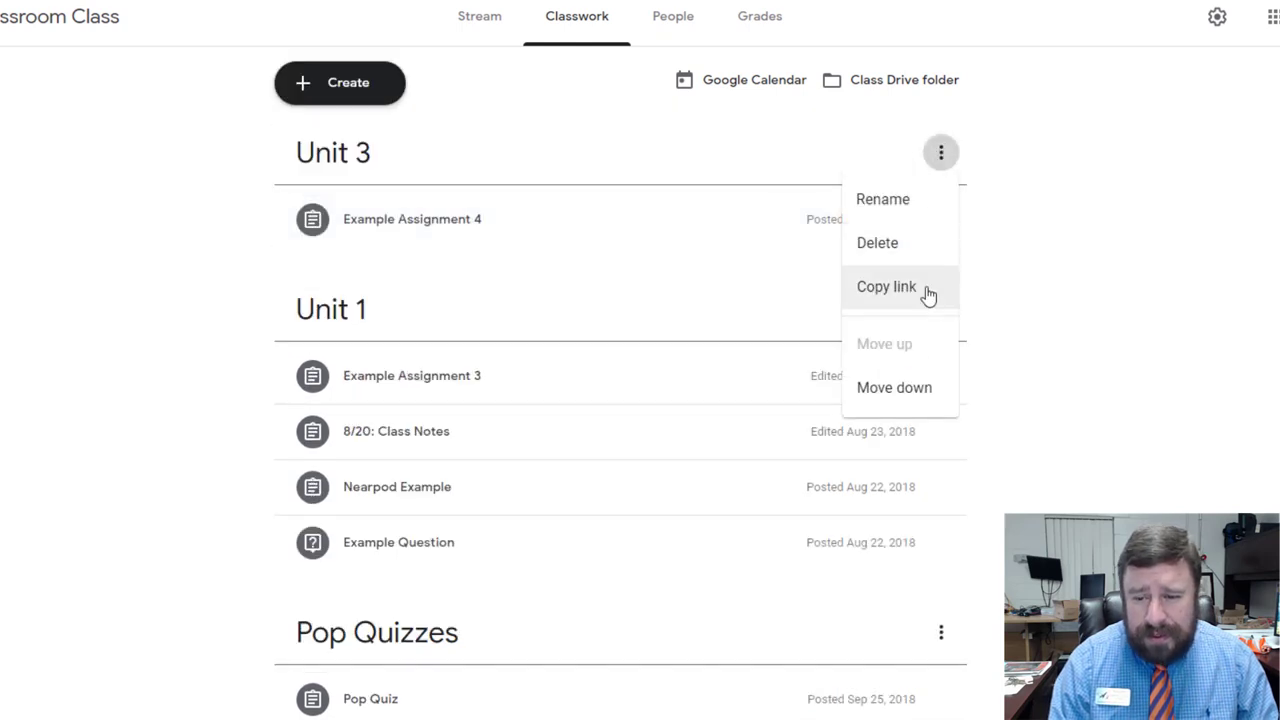
{"action": "mouse_move", "coordinate": [924, 200]}
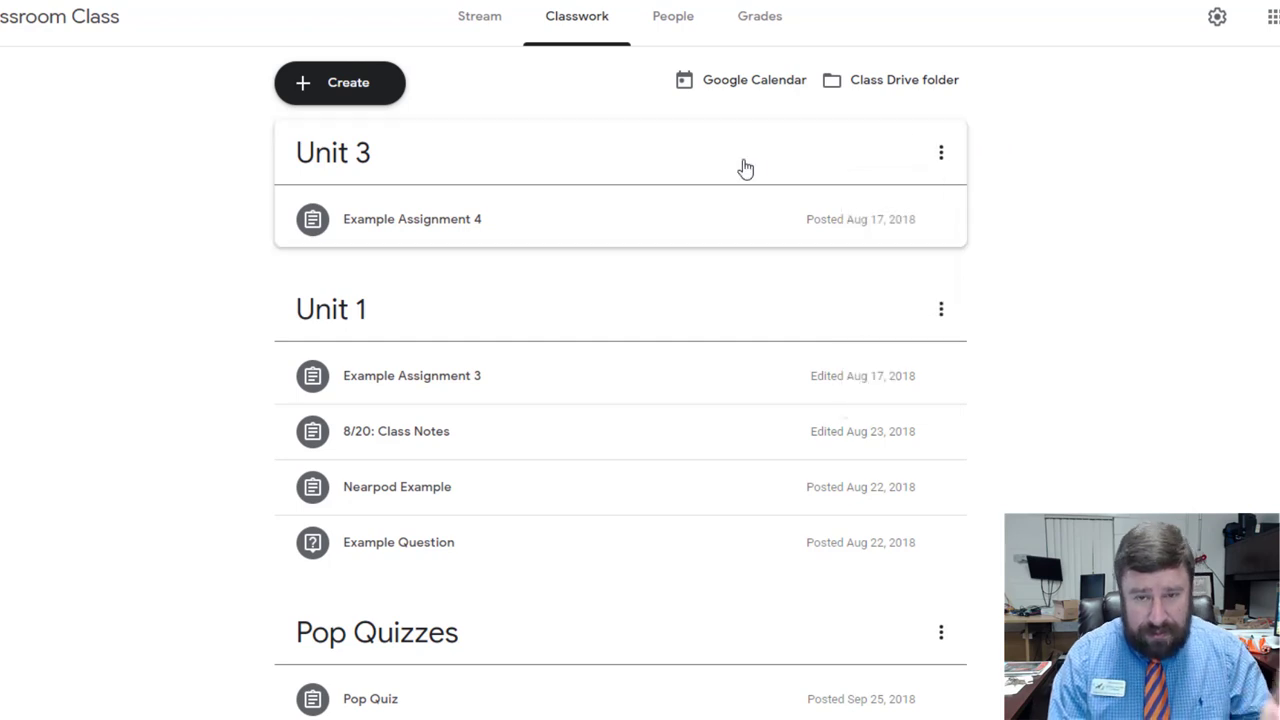
{"action": "mouse_move", "coordinate": [510, 414]}
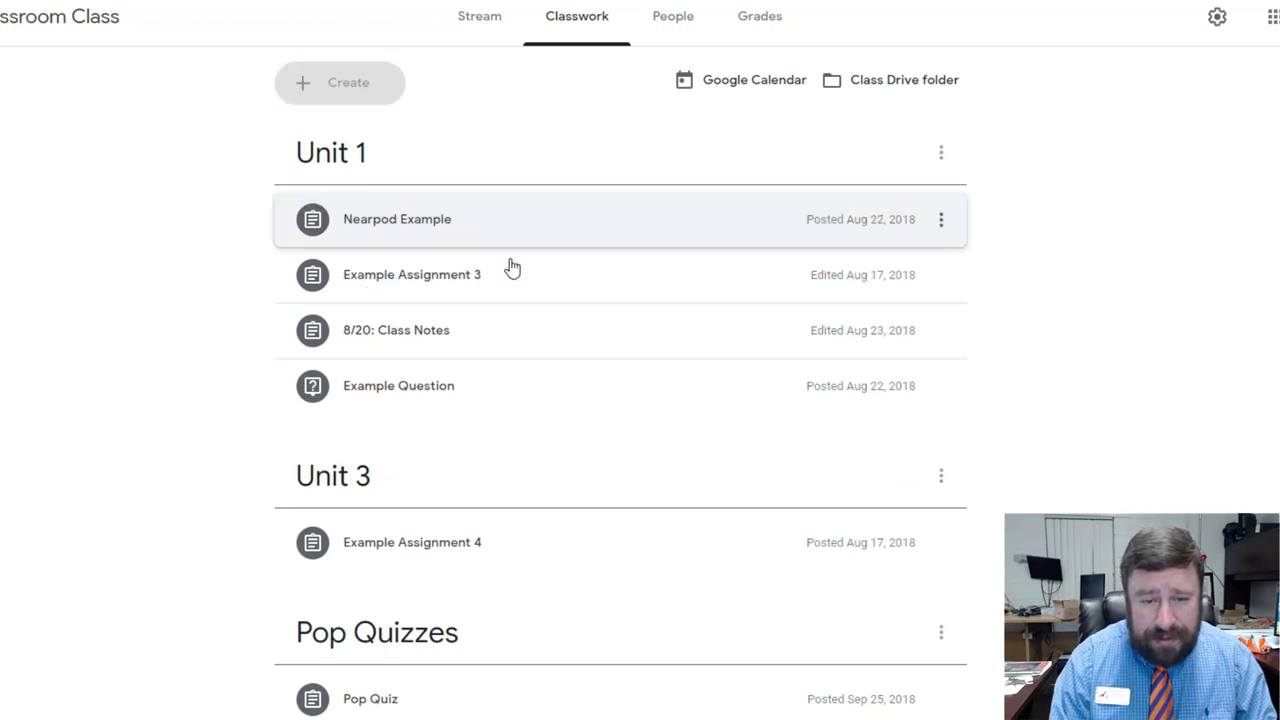
{"action": "mouse_move", "coordinate": [464, 548]}
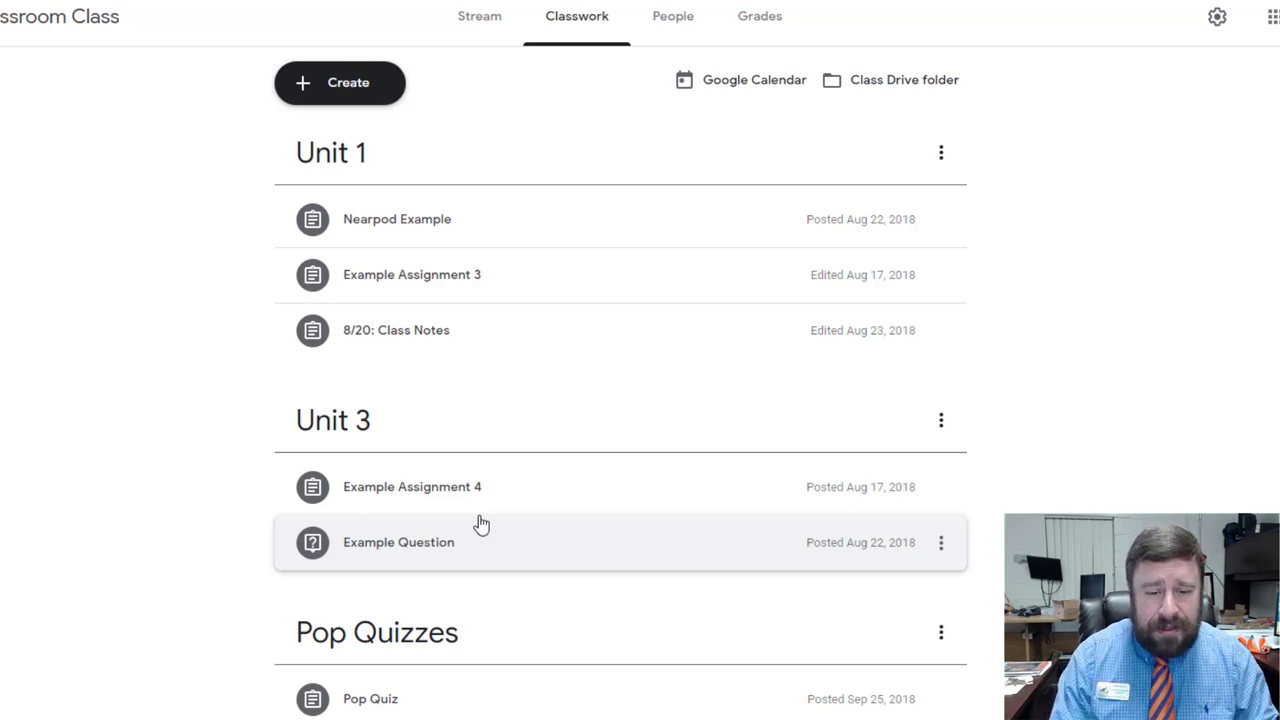
Step: Create an assignment titled 'Test Tomorrow' and assign it to all students
{"action": "left_click", "coordinate": [340, 82]}
{"action": "type", "text": "Test"}
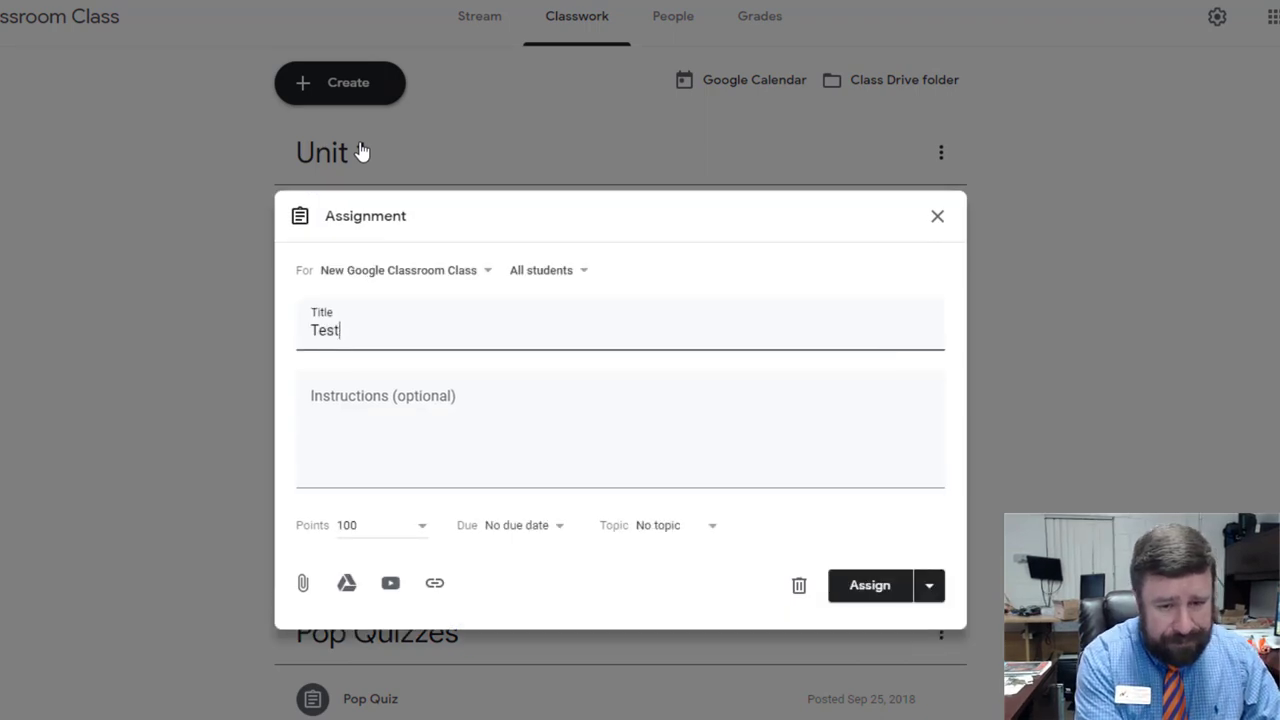
{"action": "type", "text": "Tomorrow"}
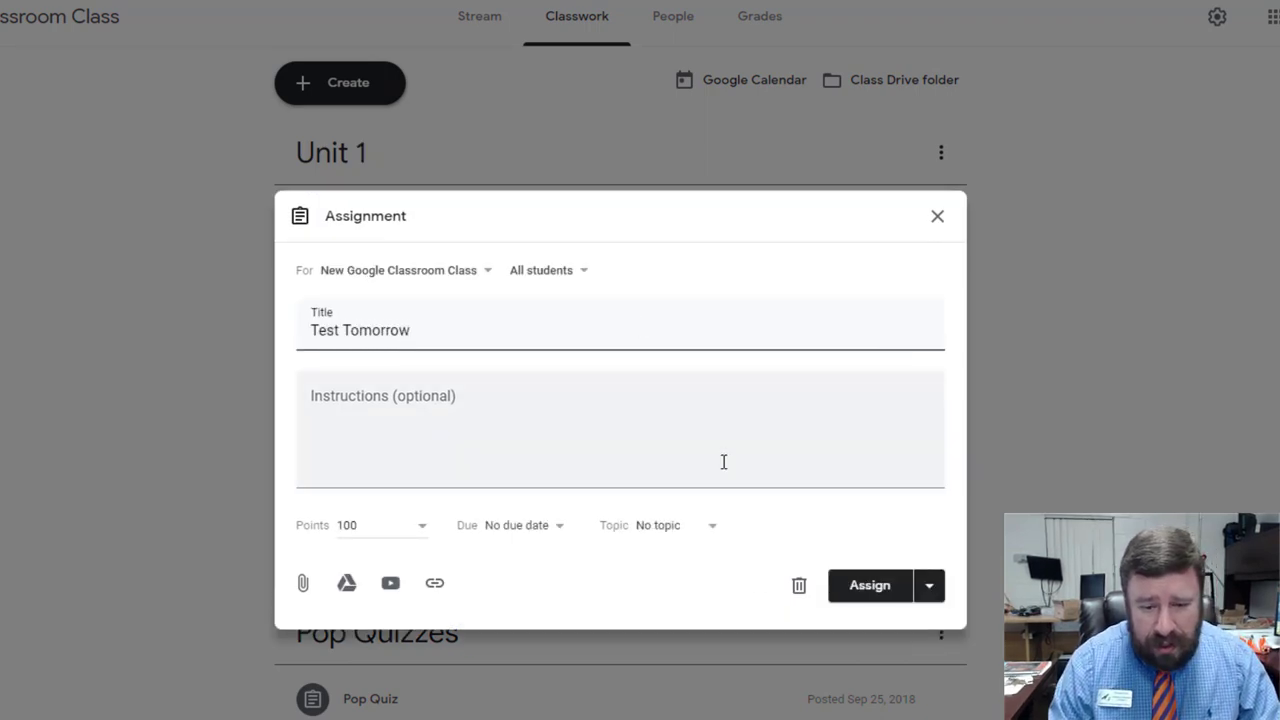
{"action": "left_click", "coordinate": [868, 584]}
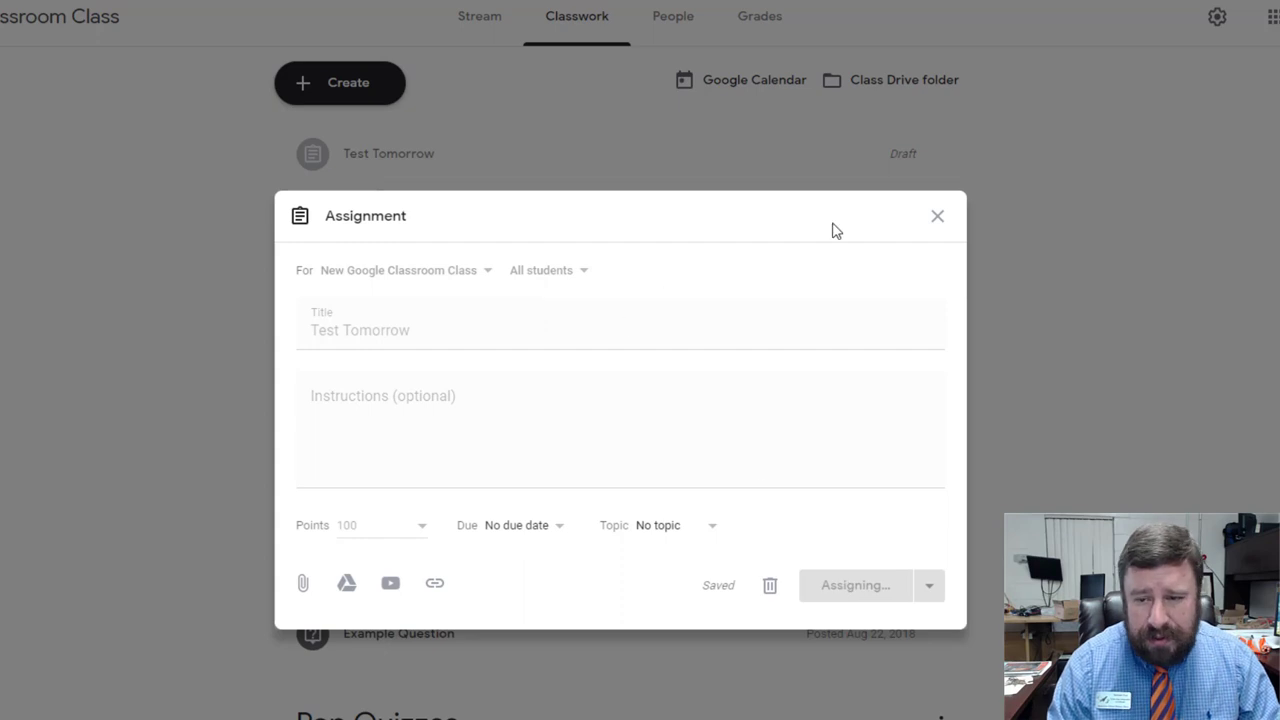
{"action": "left_click", "coordinate": [856, 584]}
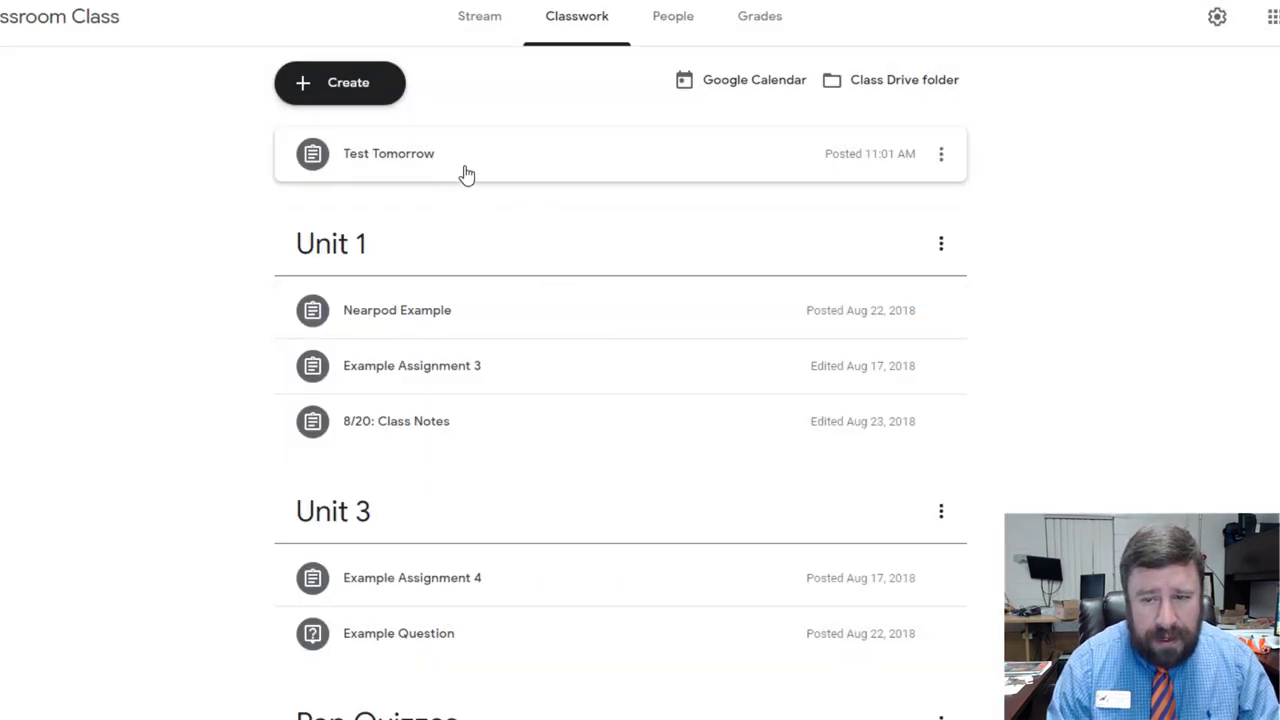
{"action": "mouse_move", "coordinate": [406, 178]}
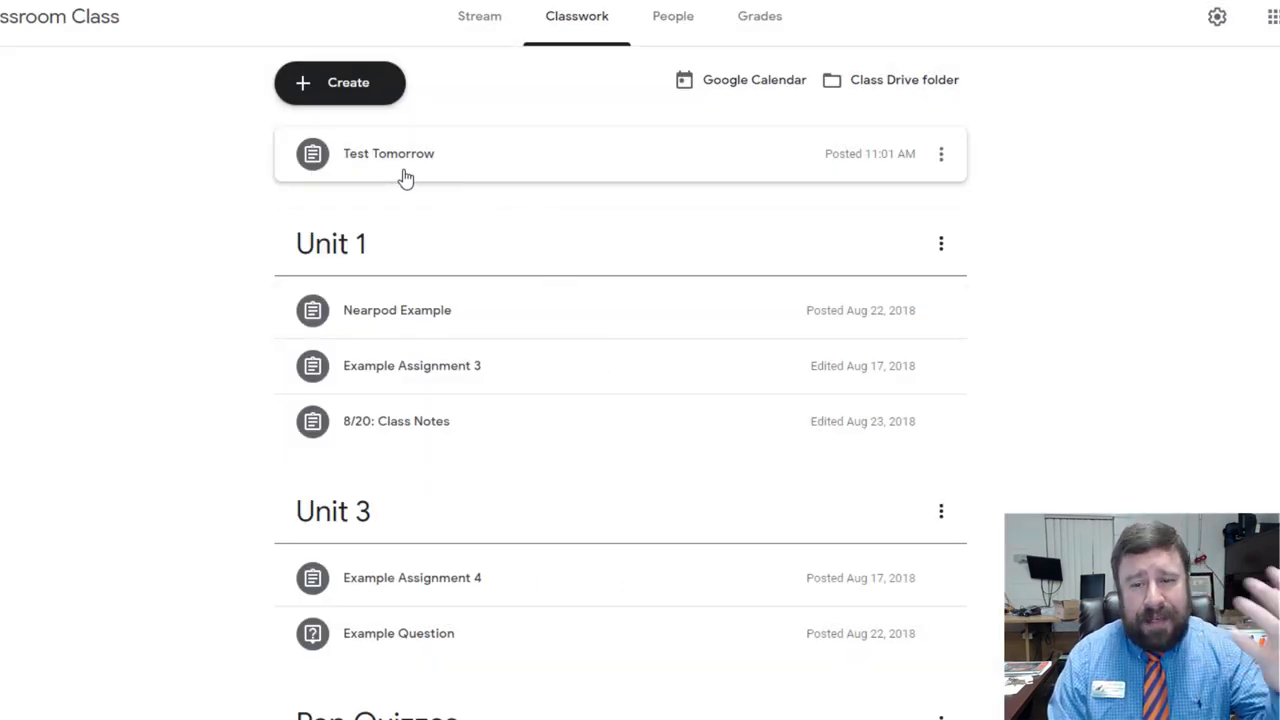
{"action": "mouse_move", "coordinate": [410, 164]}
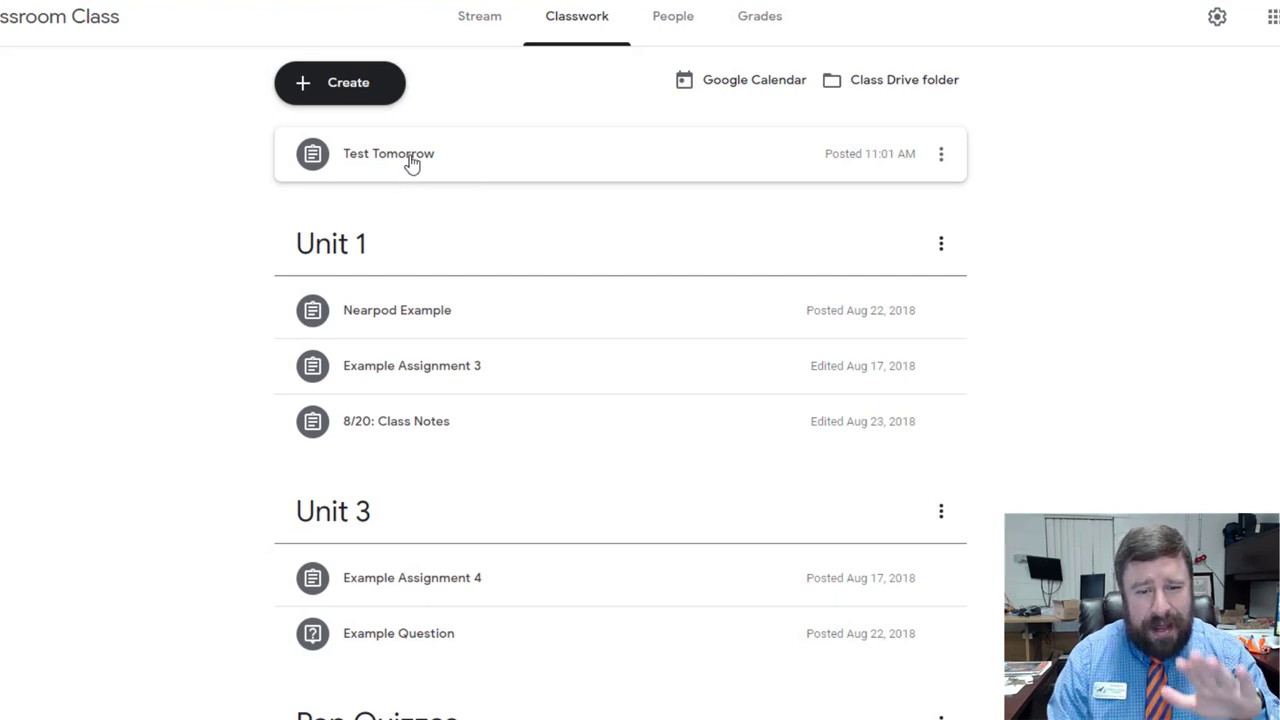
Step: Move Test Tomorrow into the Pop Quizzes topic and look over the classwork list
{"action": "left_click_drag", "start_coordinate": [388, 152], "coordinate": [410, 352]}
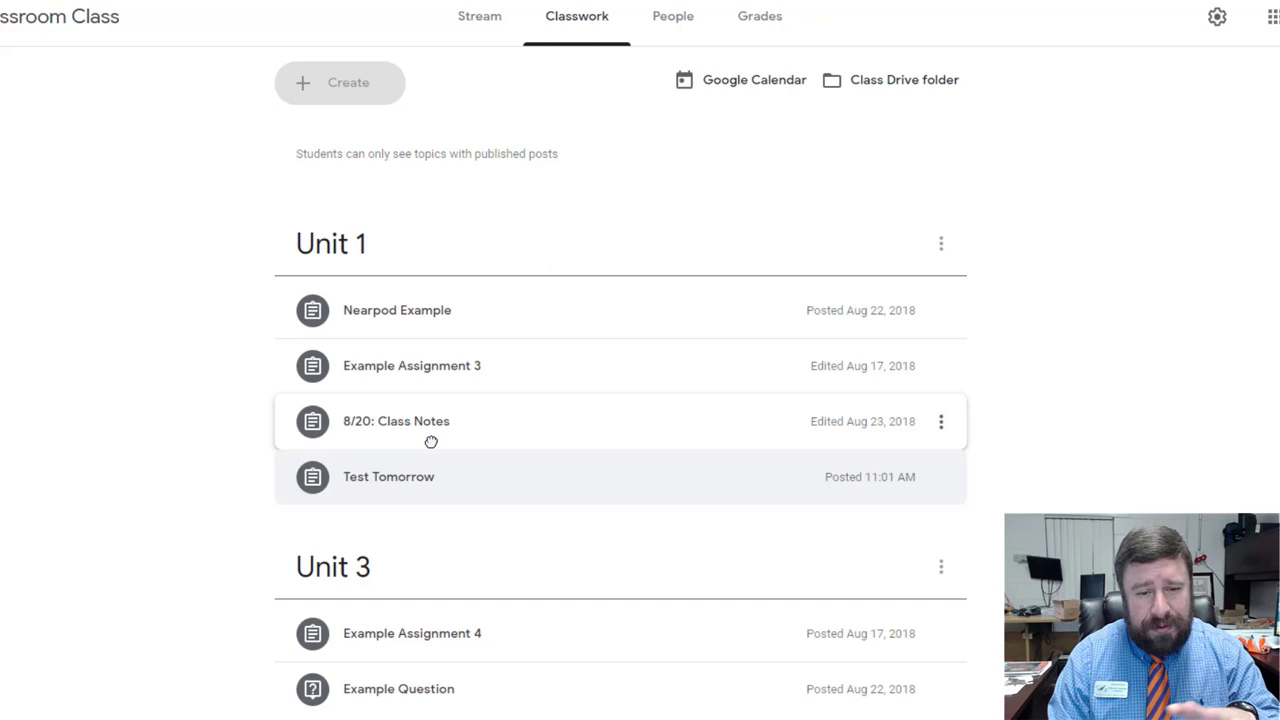
{"action": "scroll", "scroll_direction": "down", "scroll_amount": 3}
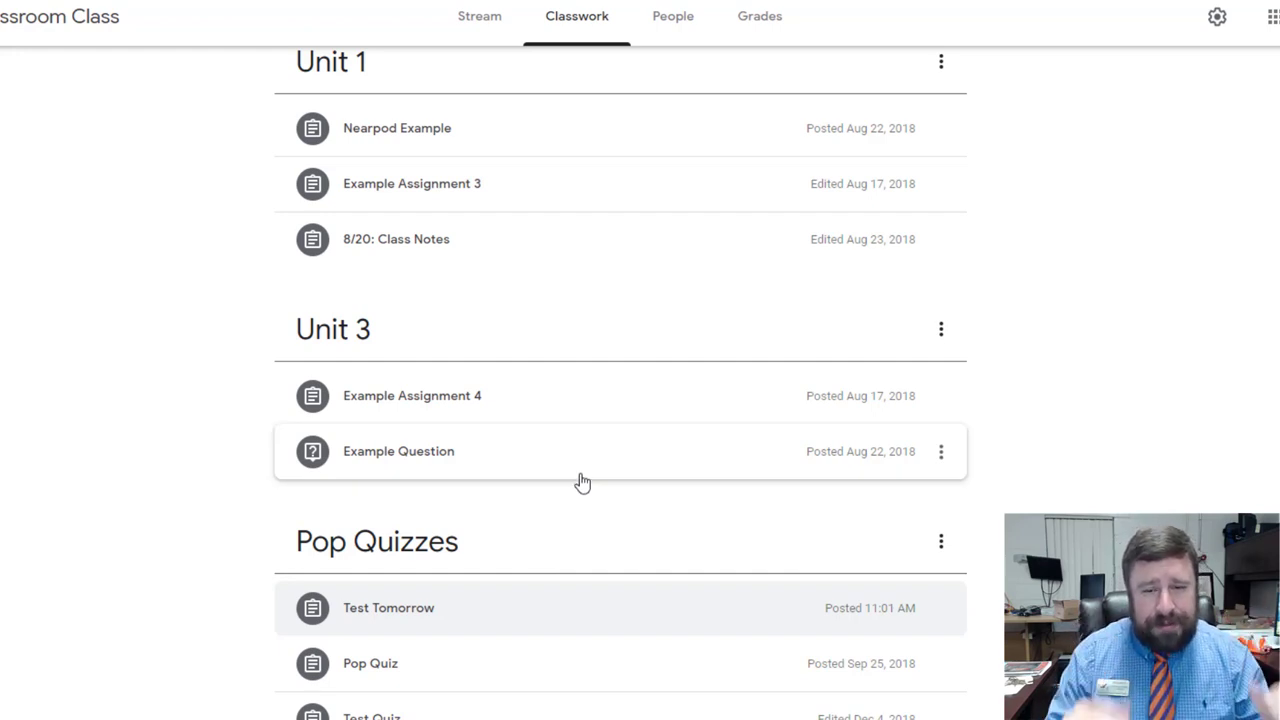
{"action": "scroll", "scroll_direction": "up", "scroll_amount": 3}
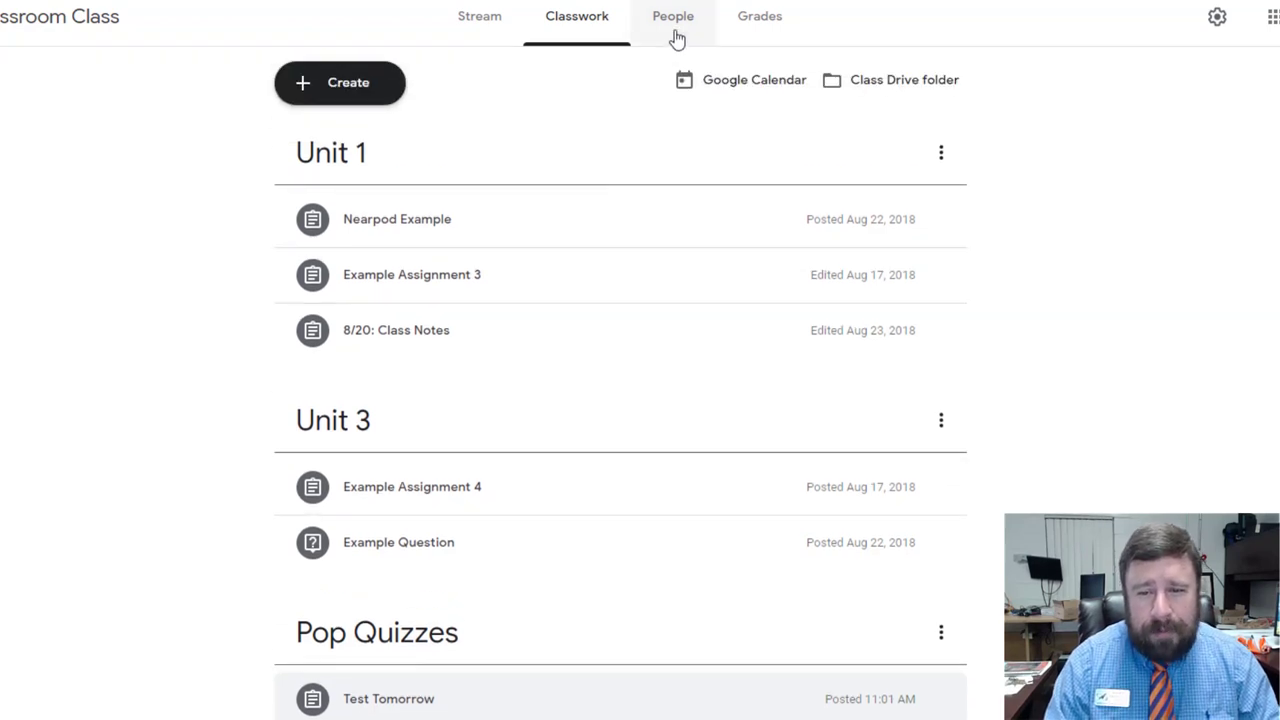
Step: Review the People roster of teachers and students, then head to Grades
{"action": "left_click", "coordinate": [680, 16]}
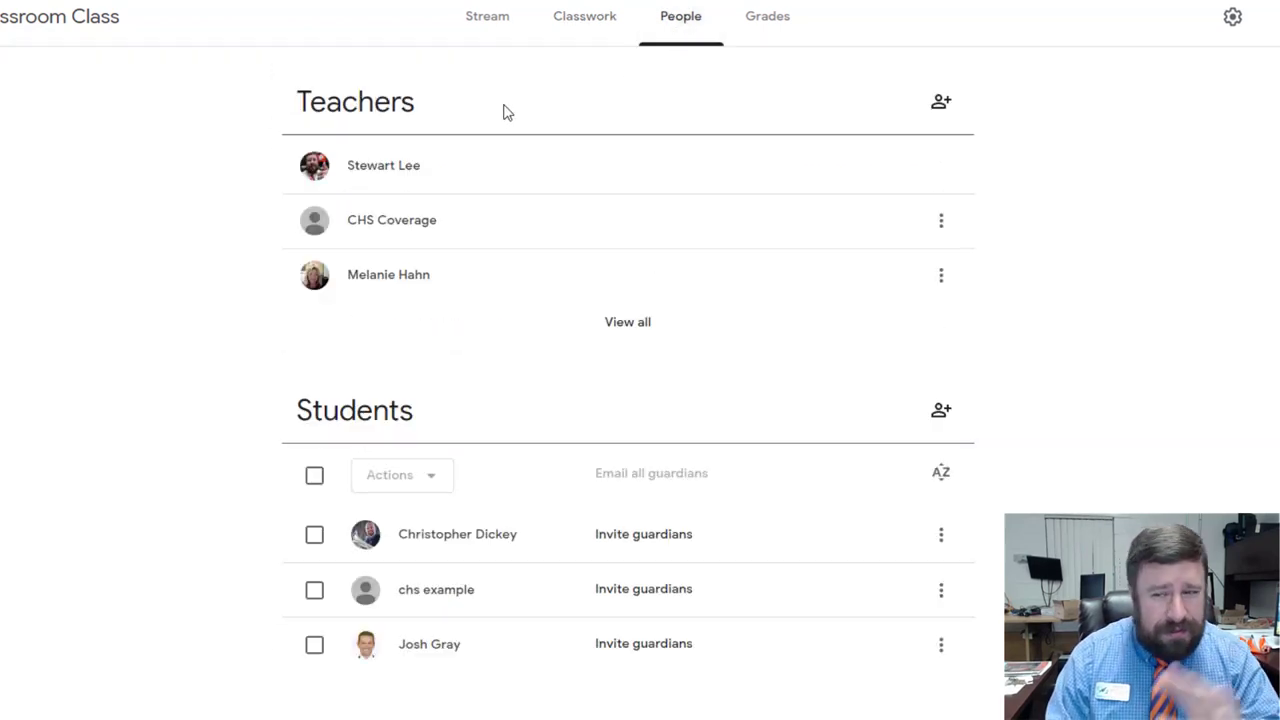
{"action": "mouse_move", "coordinate": [698, 432]}
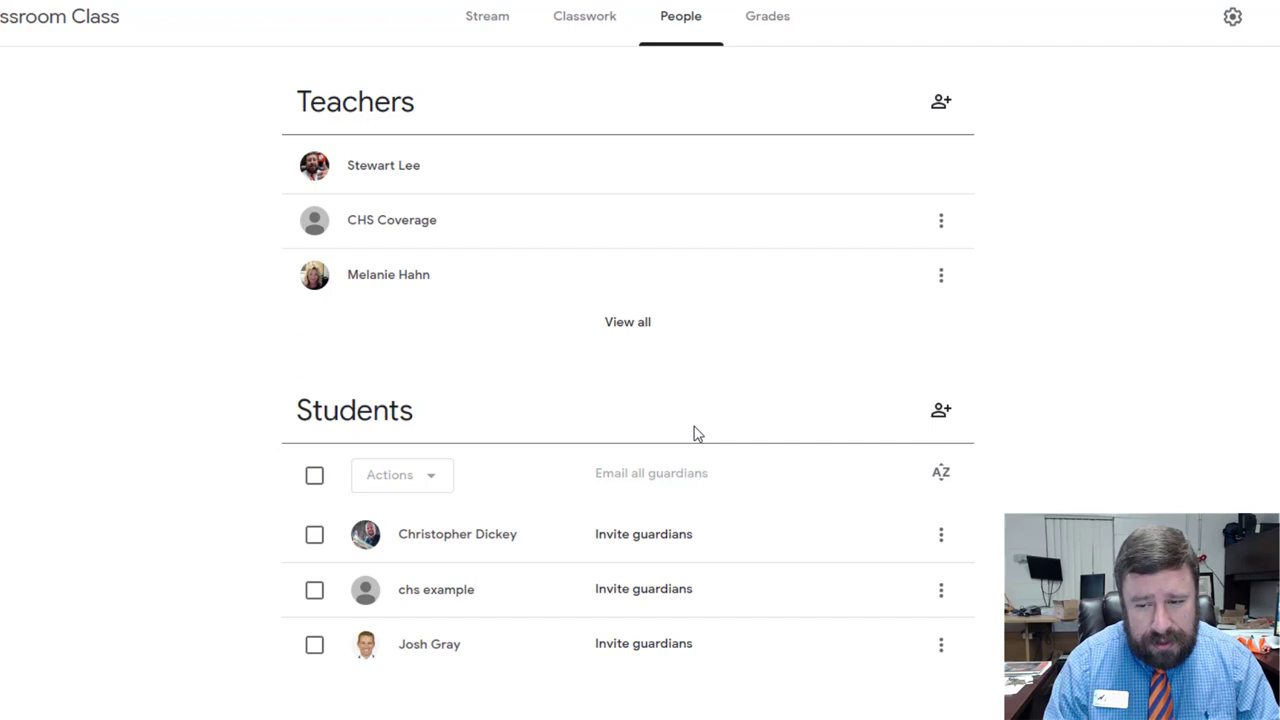
{"action": "left_click", "coordinate": [750, 80]}
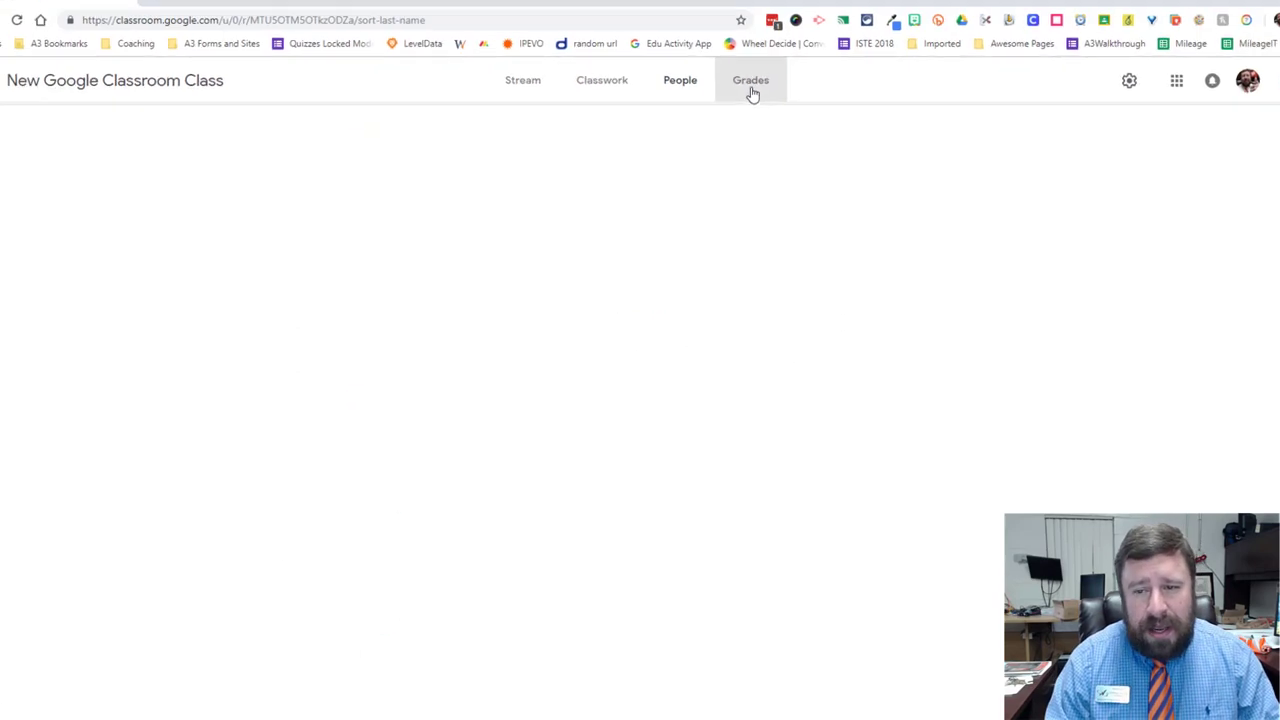
Step: In the gradebook, show the action menu for the last student's Test Quiz cell
{"action": "left_click", "coordinate": [750, 80]}
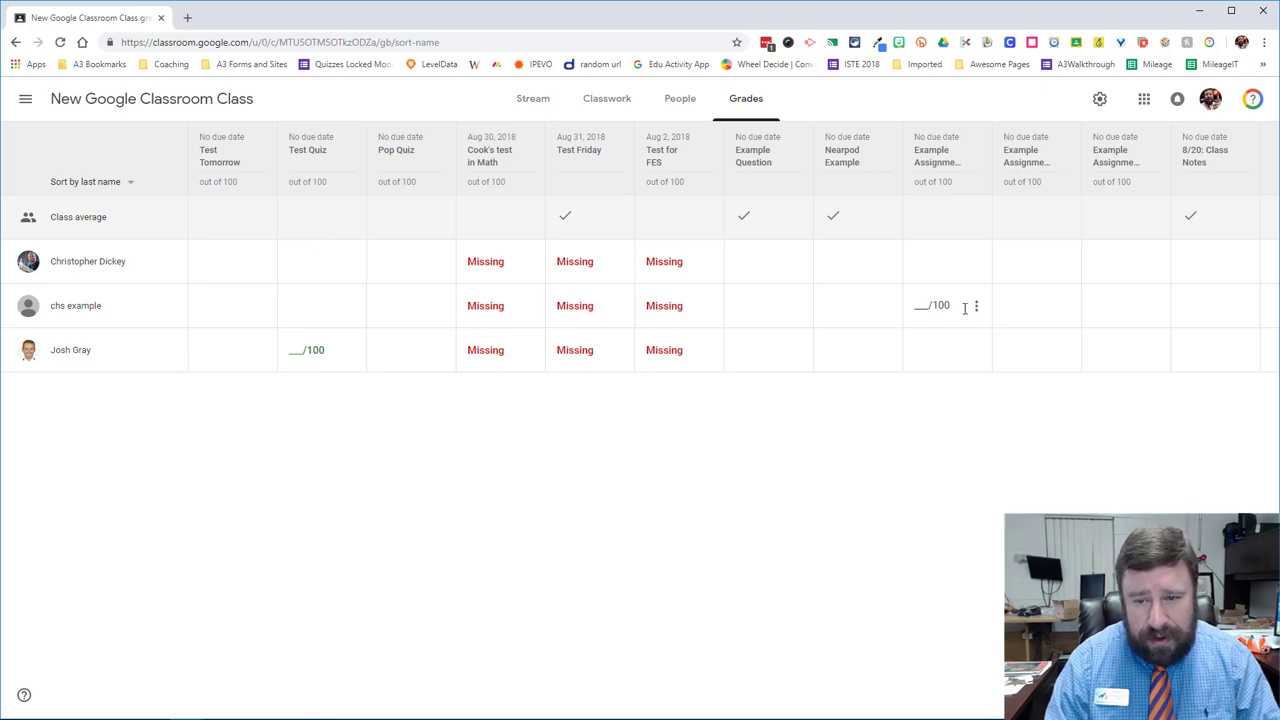
{"action": "mouse_move", "coordinate": [966, 312]}
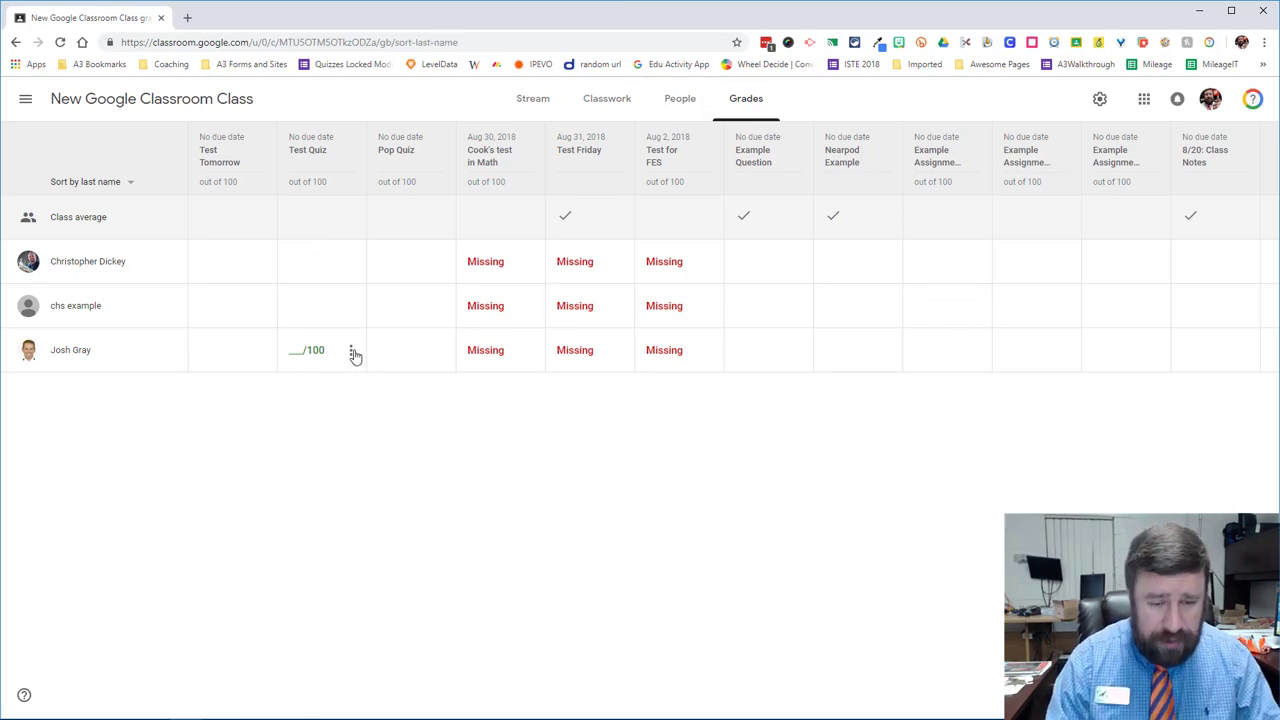
{"action": "left_click", "coordinate": [352, 350]}
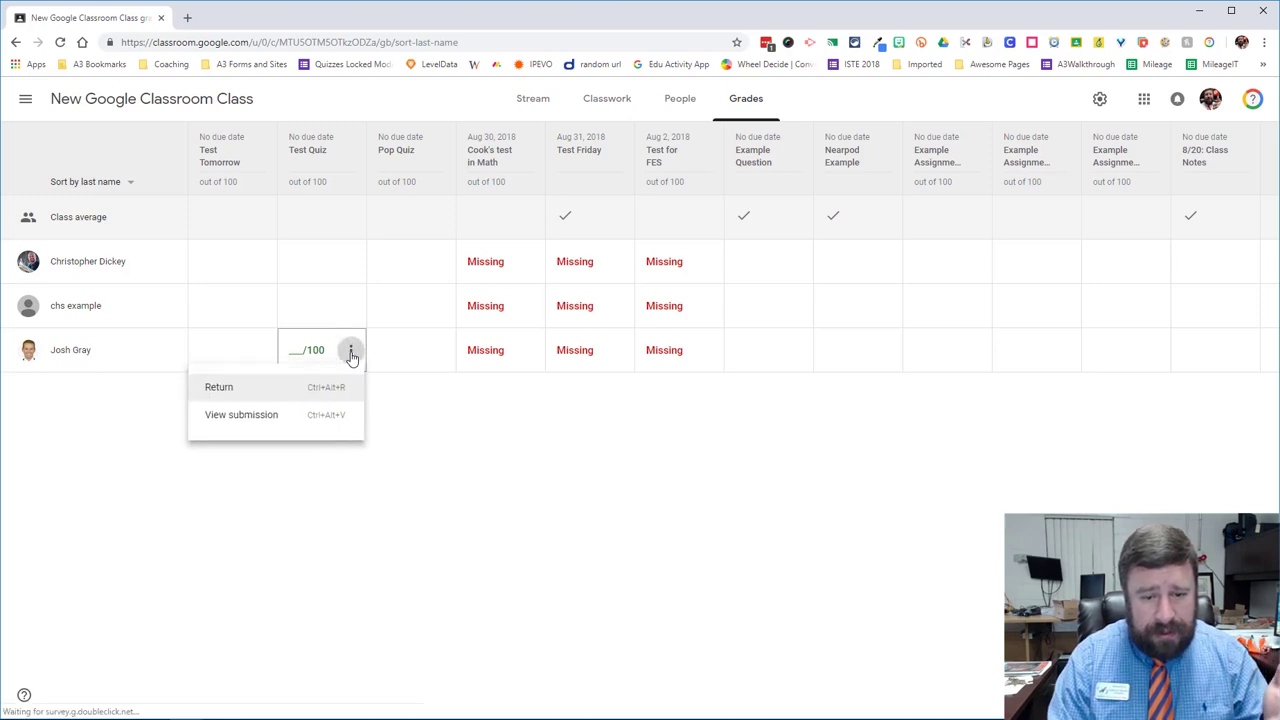
Step: View the student's Test Quiz submission, enter a draft grade of 93/100 and begin a private comment 'good'
{"action": "left_click", "coordinate": [240, 414]}
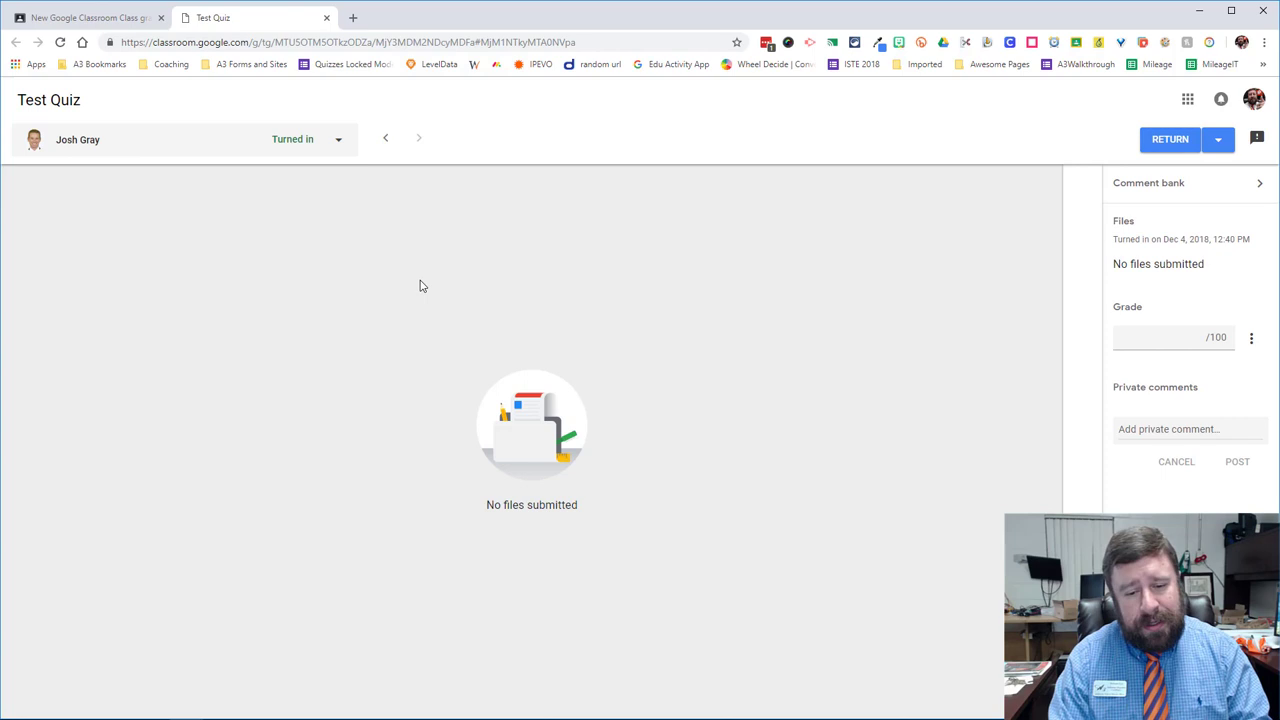
{"action": "mouse_move", "coordinate": [444, 420]}
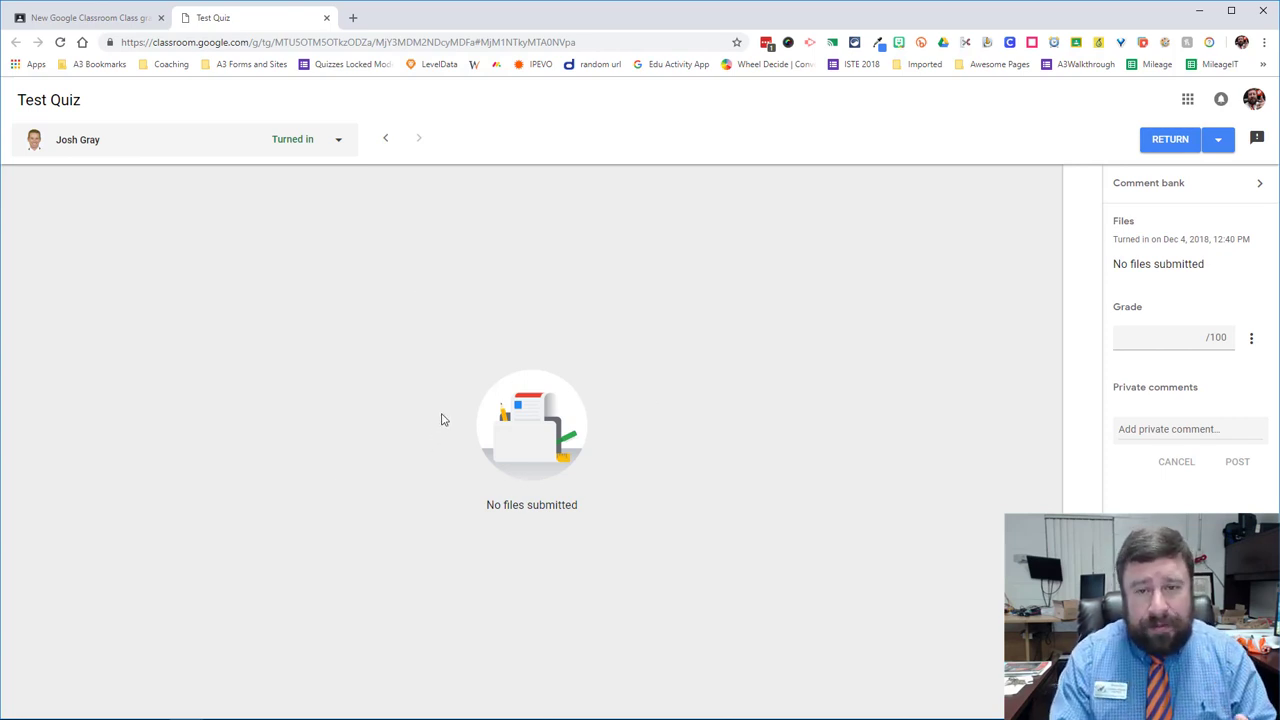
{"action": "left_click", "coordinate": [1160, 336]}
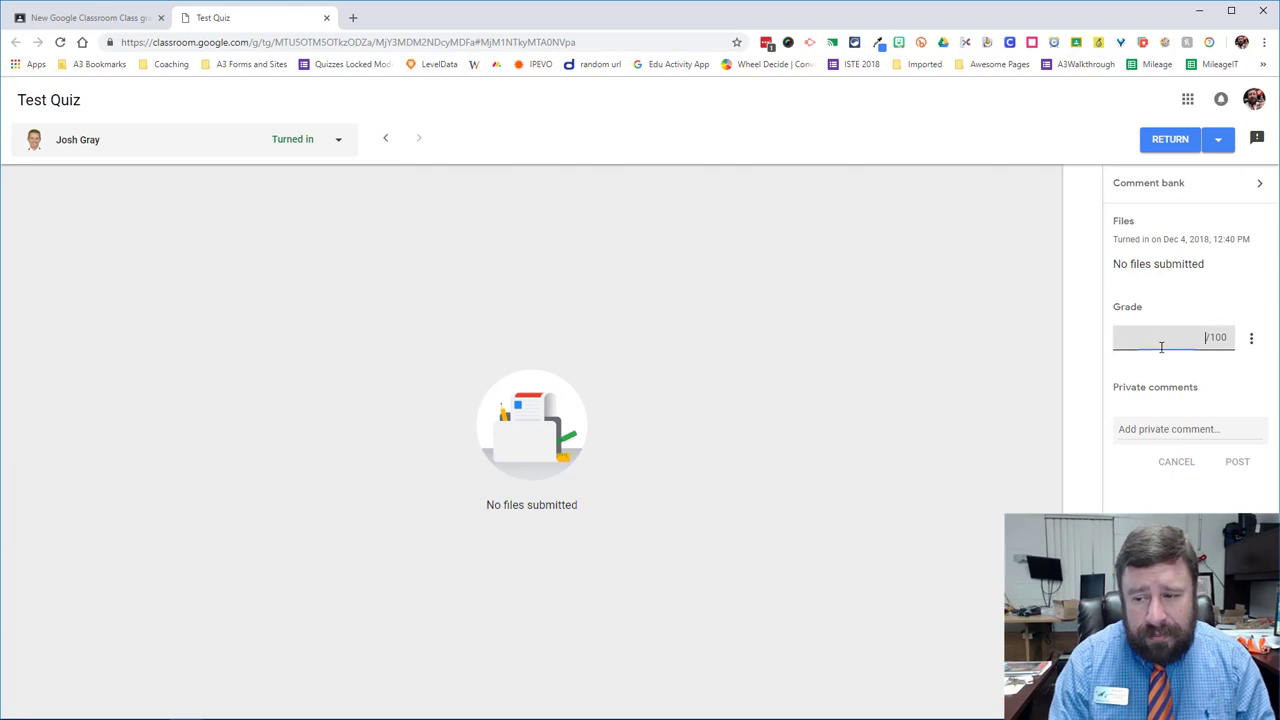
{"action": "type", "text": "93"}
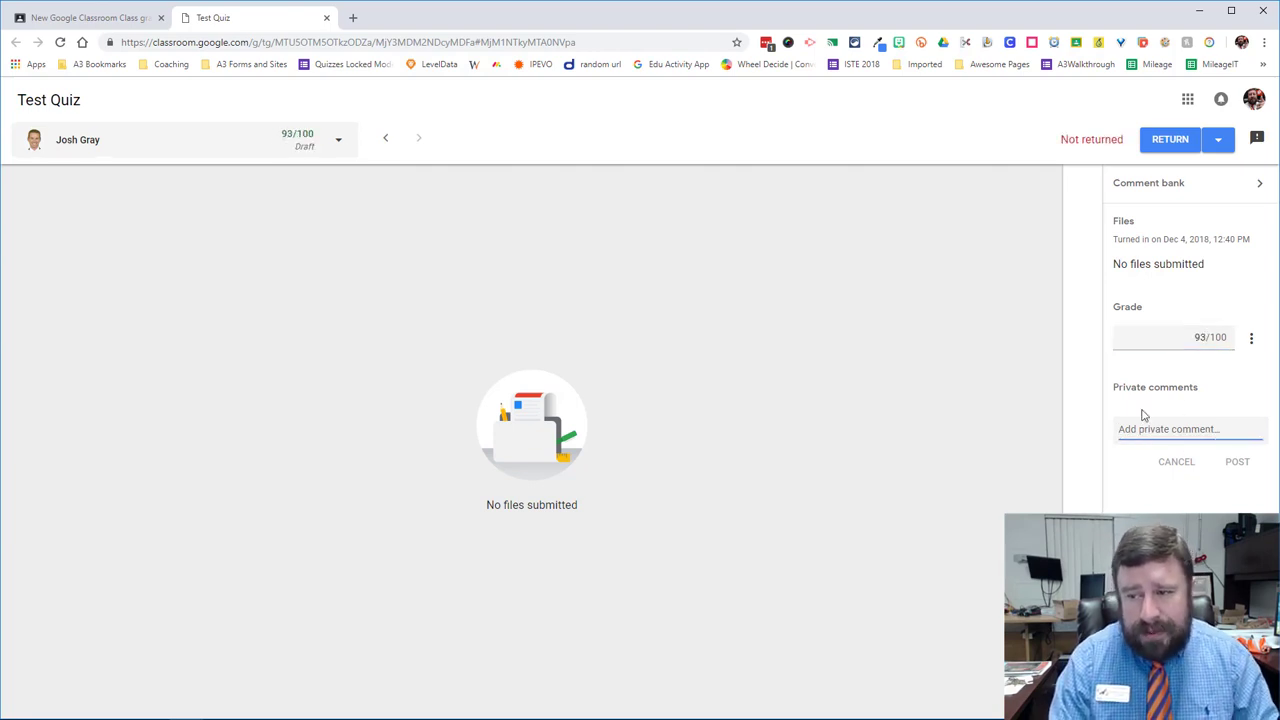
{"action": "mouse_move", "coordinate": [1208, 308]}
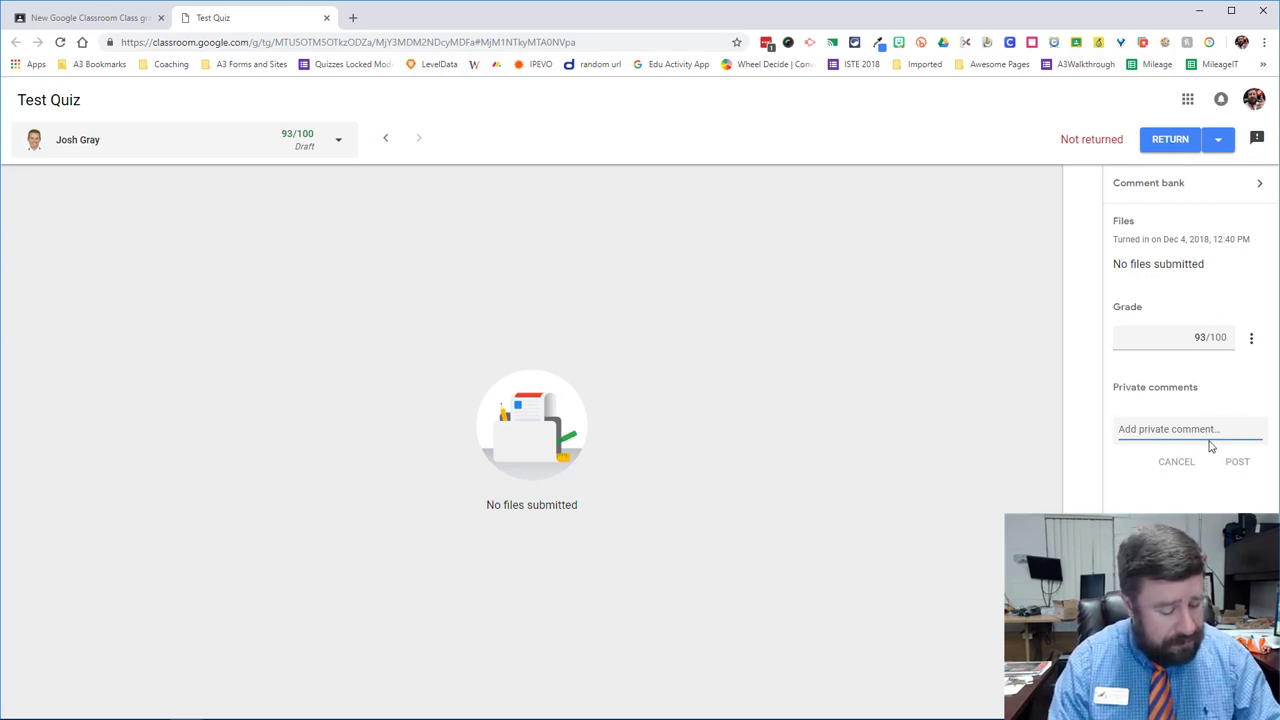
{"action": "type", "text": "good"}
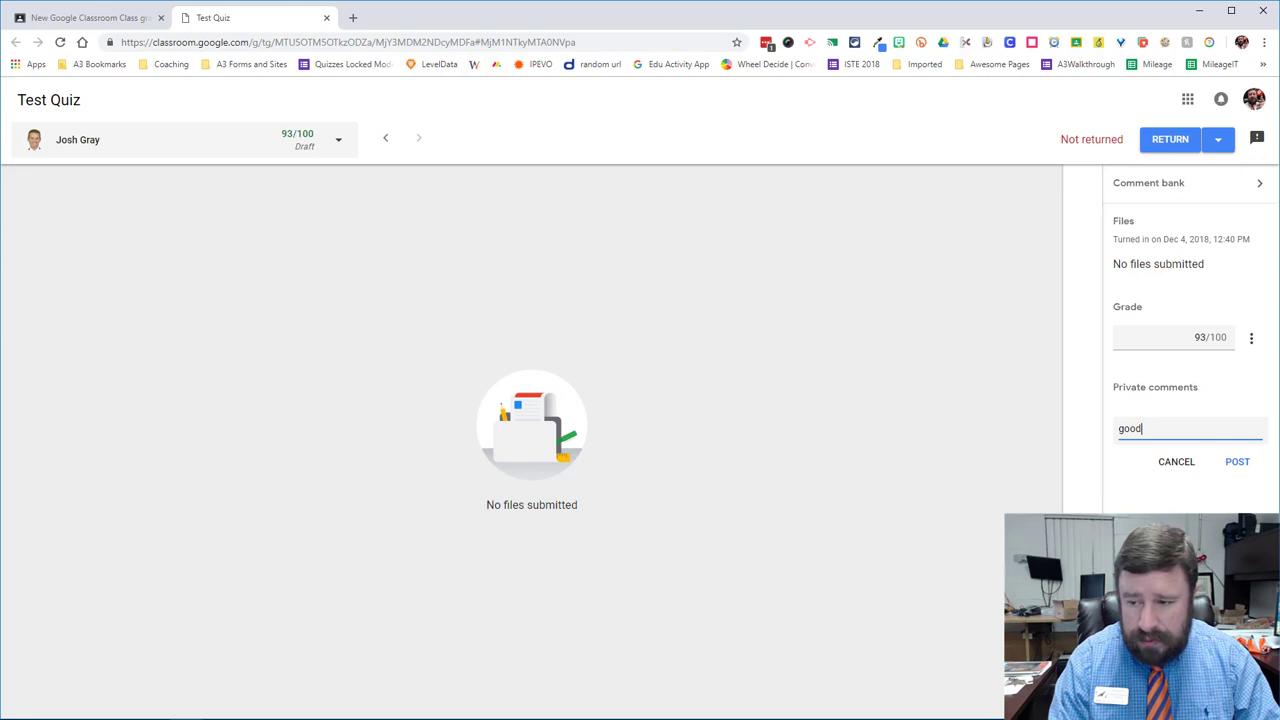
Step: Show the empty comment bank, cancel adding a comment, and return to the gradebook
{"action": "left_click", "coordinate": [1236, 460]}
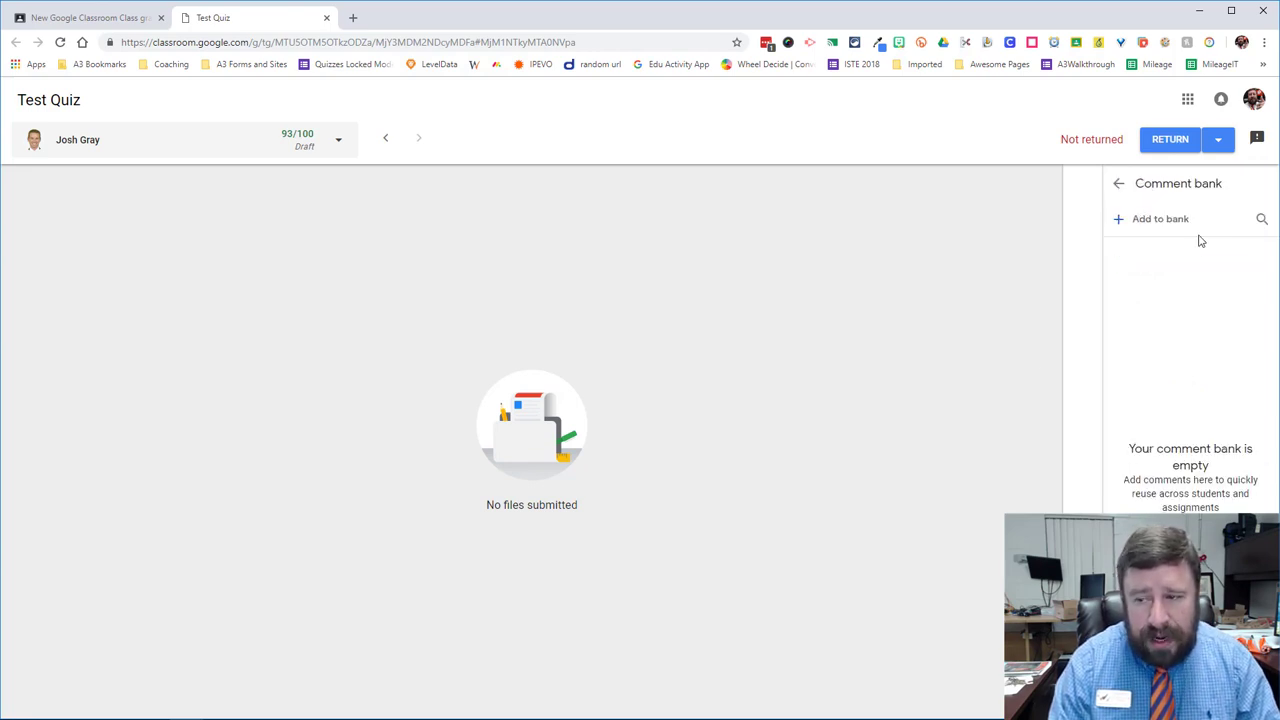
{"action": "left_click", "coordinate": [1150, 218]}
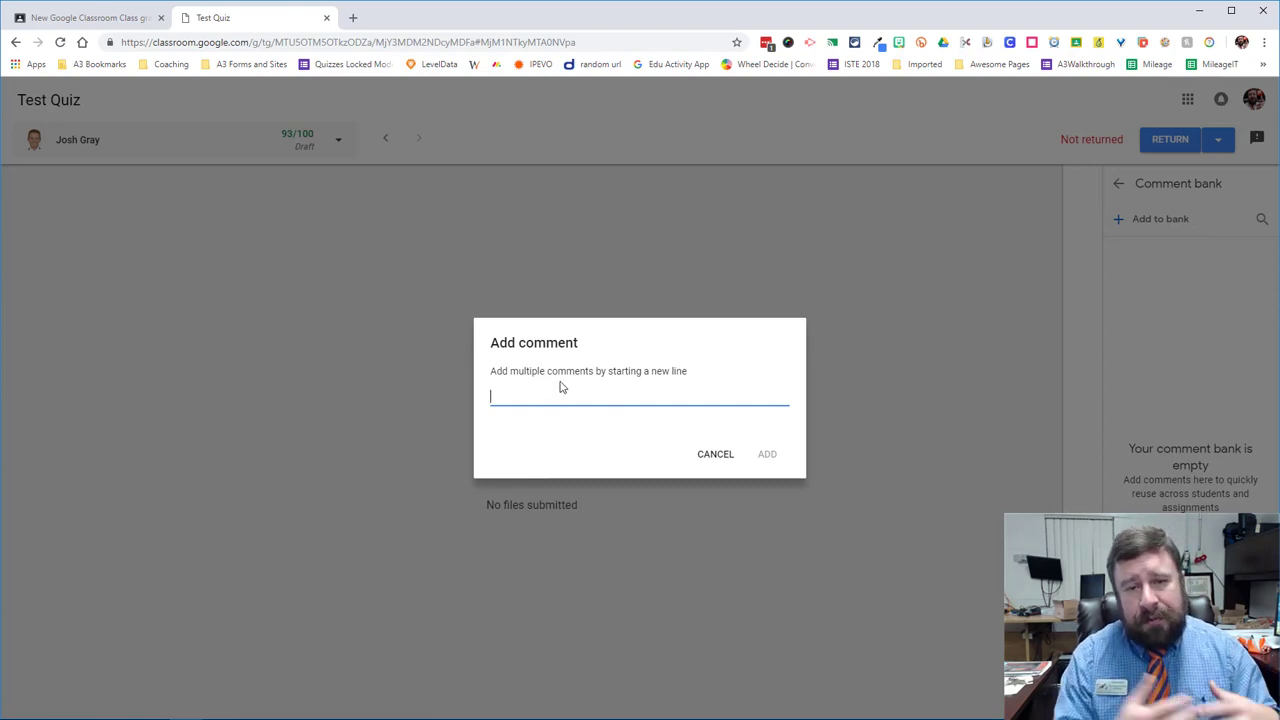
{"action": "mouse_move", "coordinate": [716, 454]}
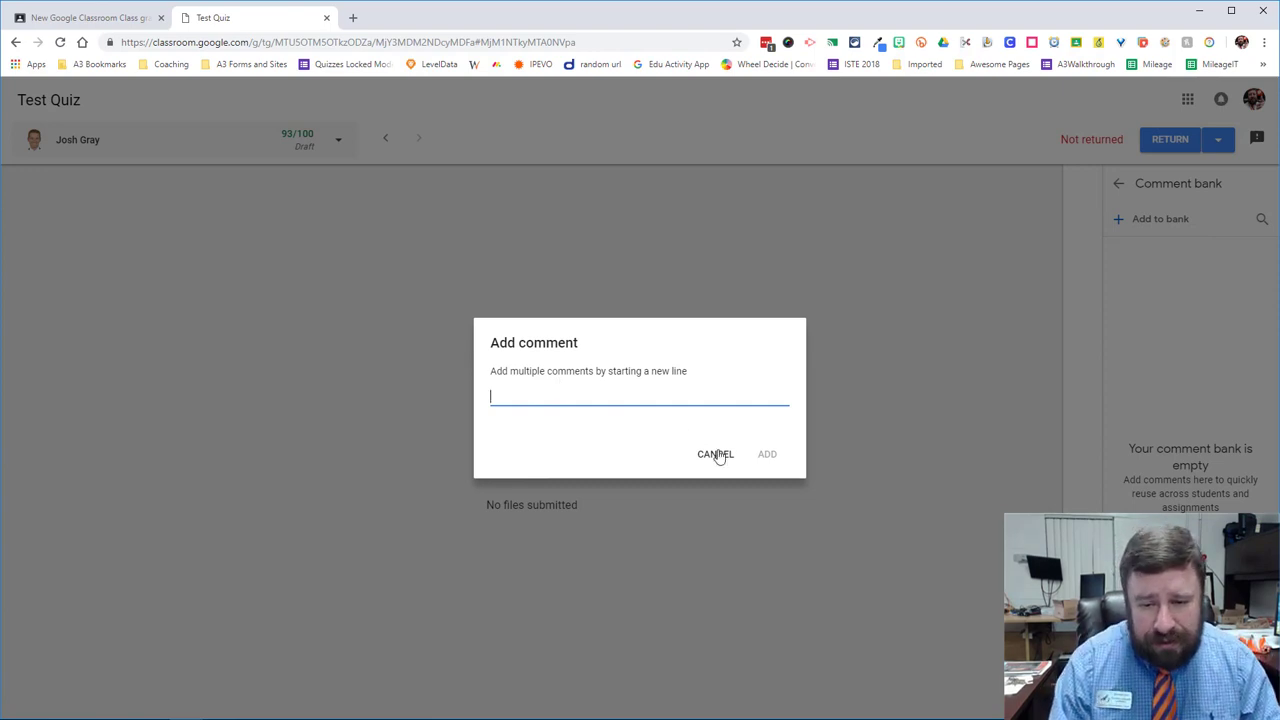
{"action": "left_click", "coordinate": [716, 454]}
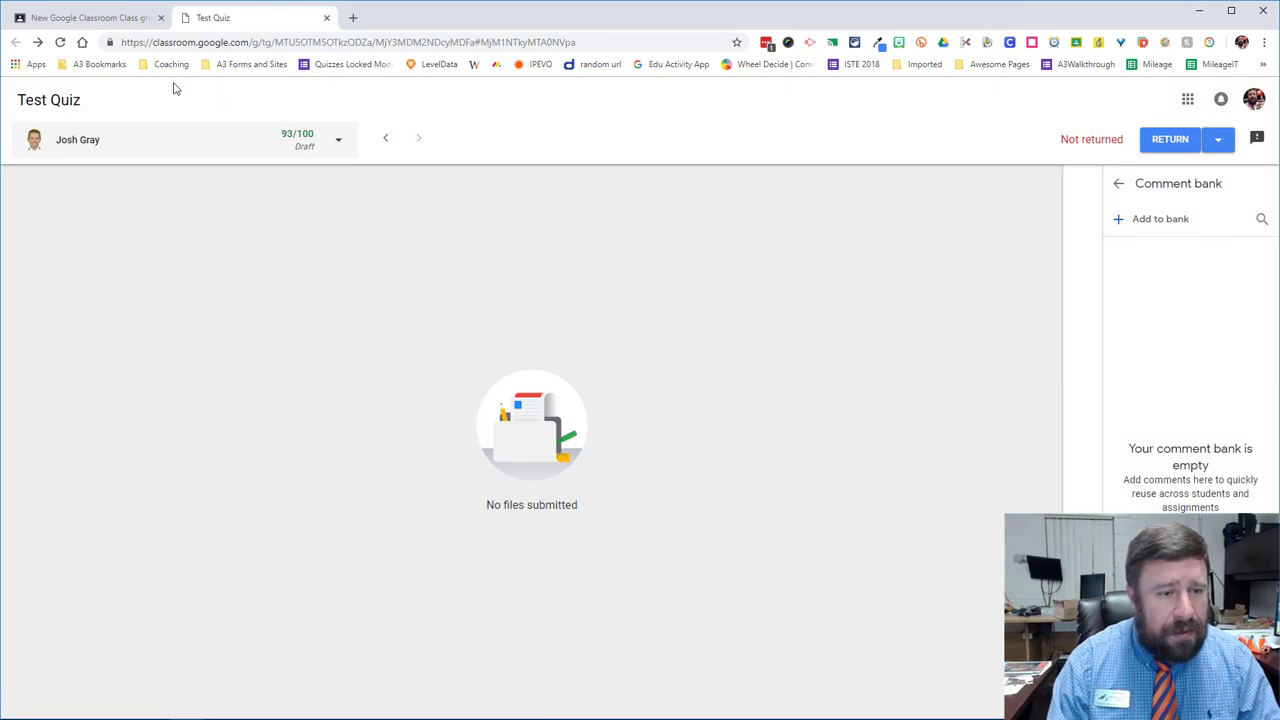
{"action": "mouse_move", "coordinate": [1192, 204]}
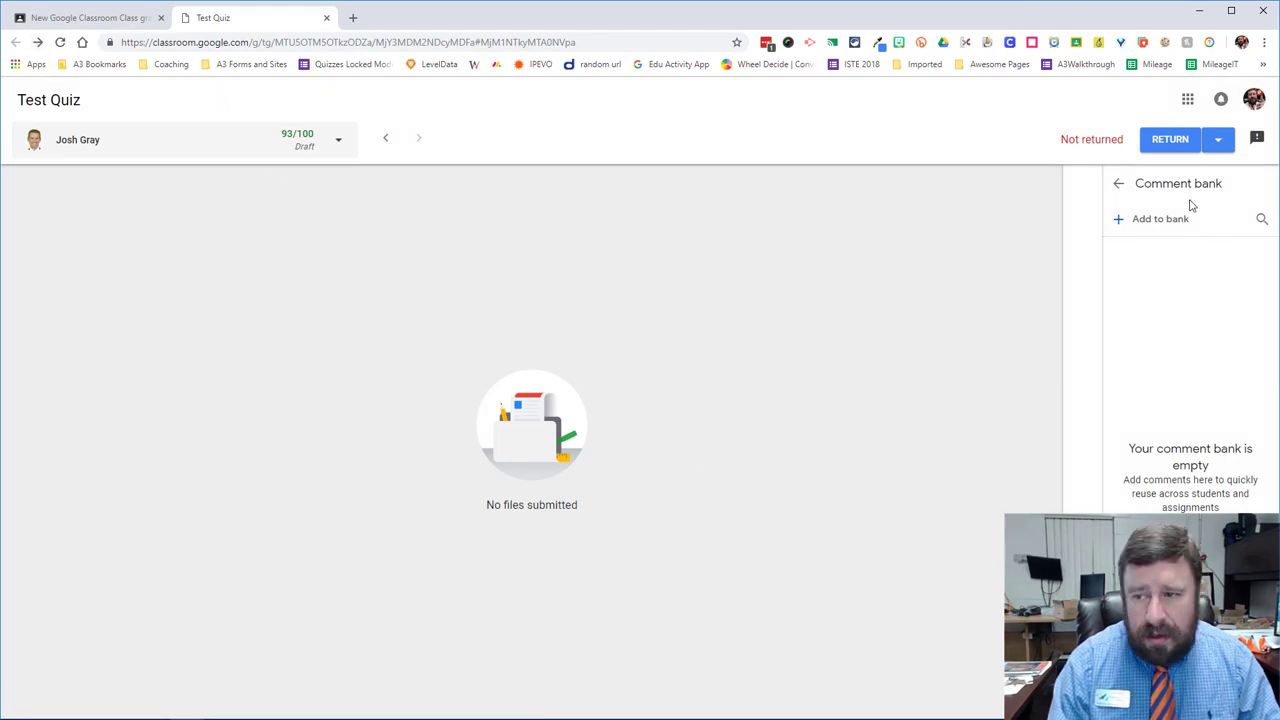
{"action": "left_click", "coordinate": [84, 18]}
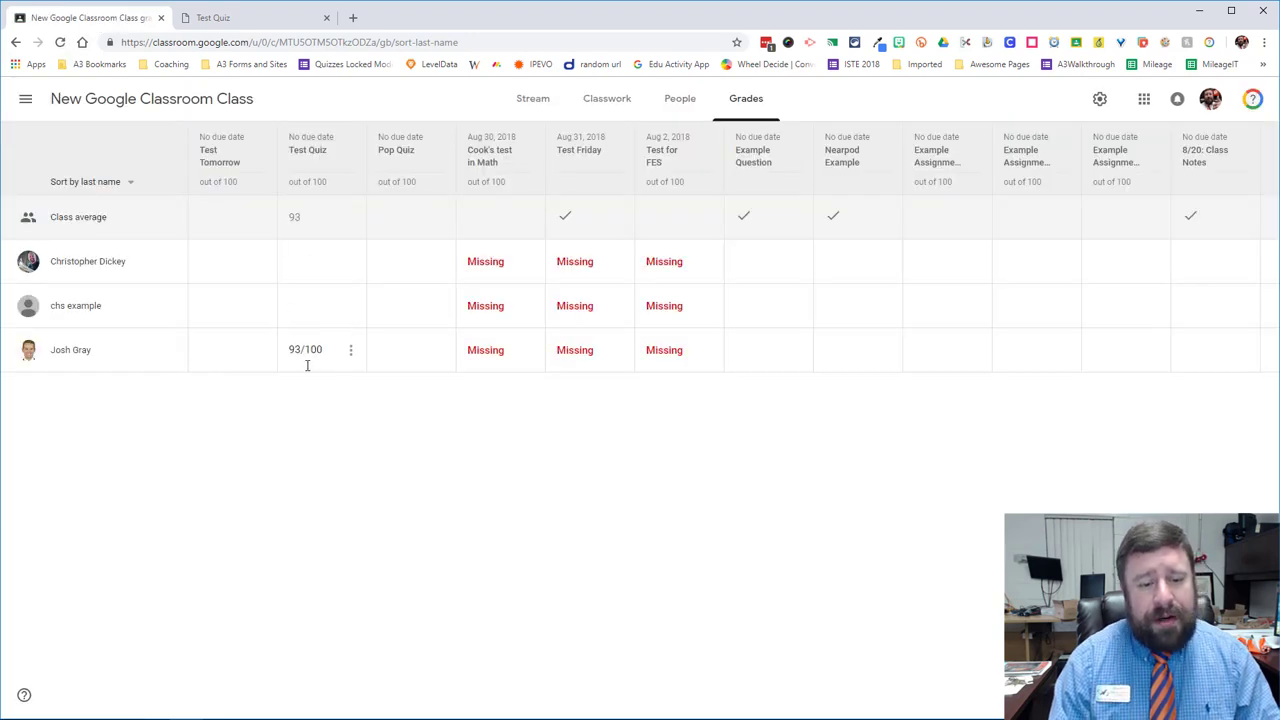
Step: Raise the last student's Test Quiz grade in the gradebook from 93 to a draft 94
{"action": "left_click", "coordinate": [304, 348]}
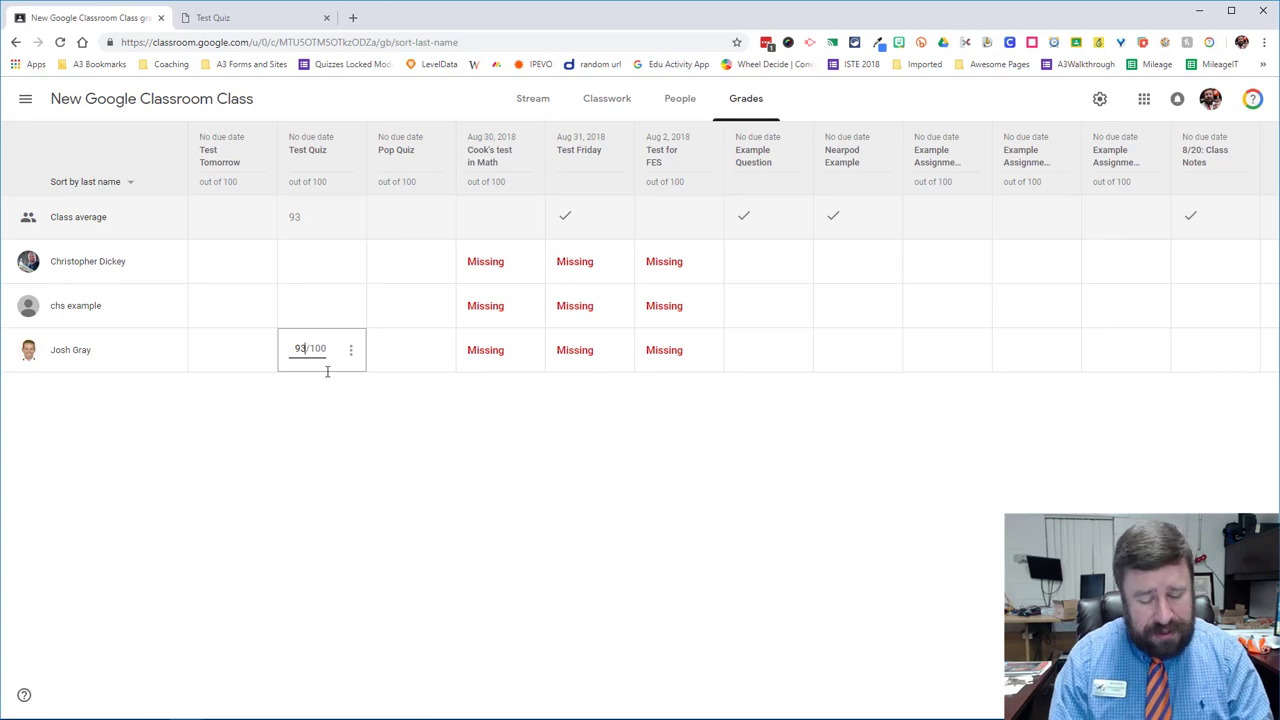
{"action": "key", "text": "Return"}
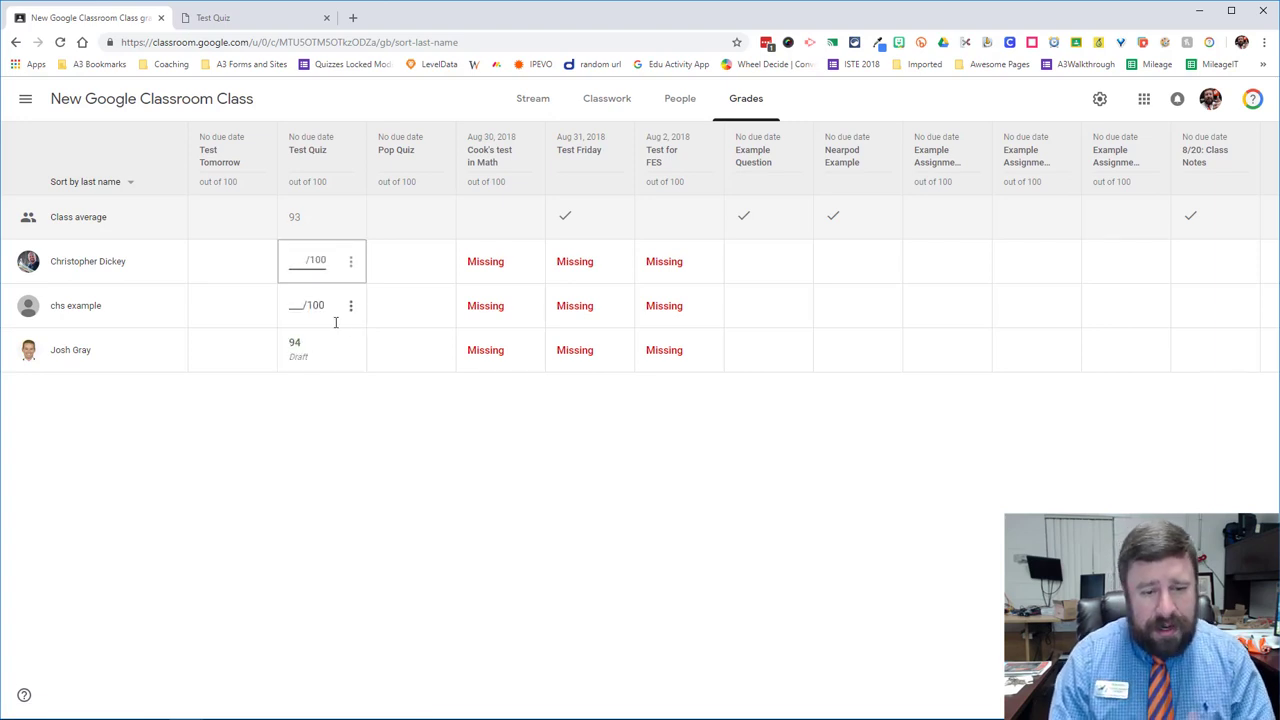